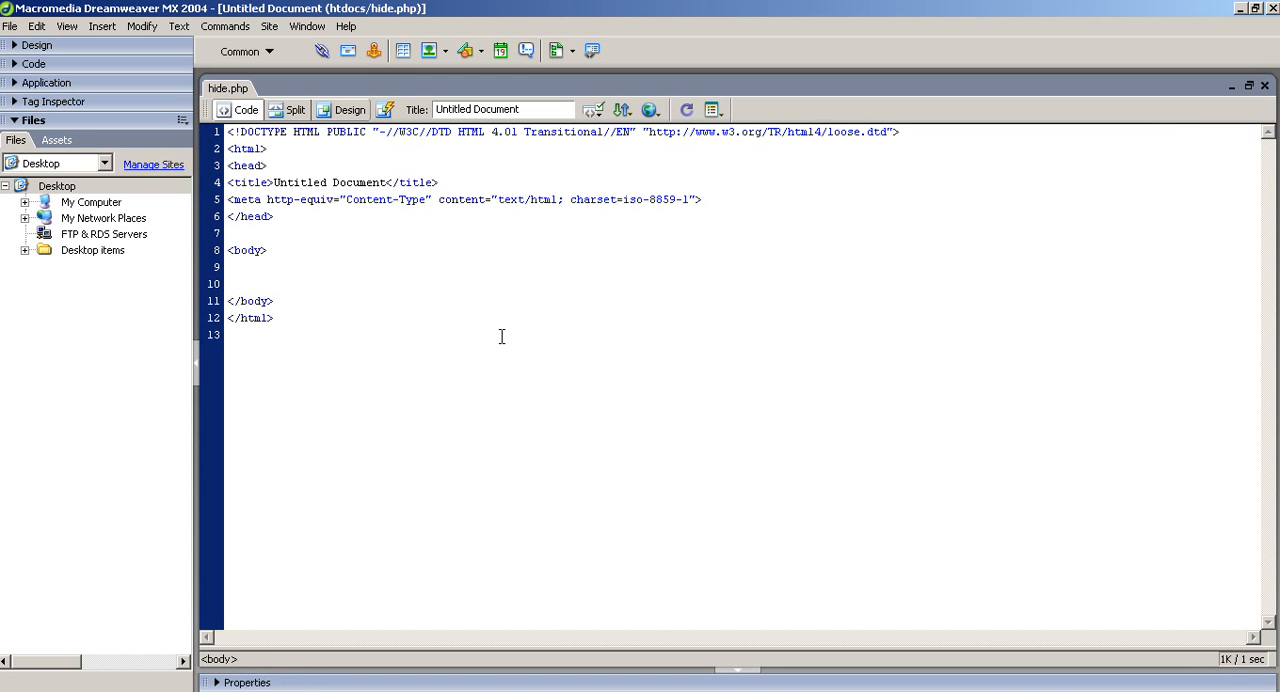
- Type a form tag named form1 with an empty action and method post
text(<)
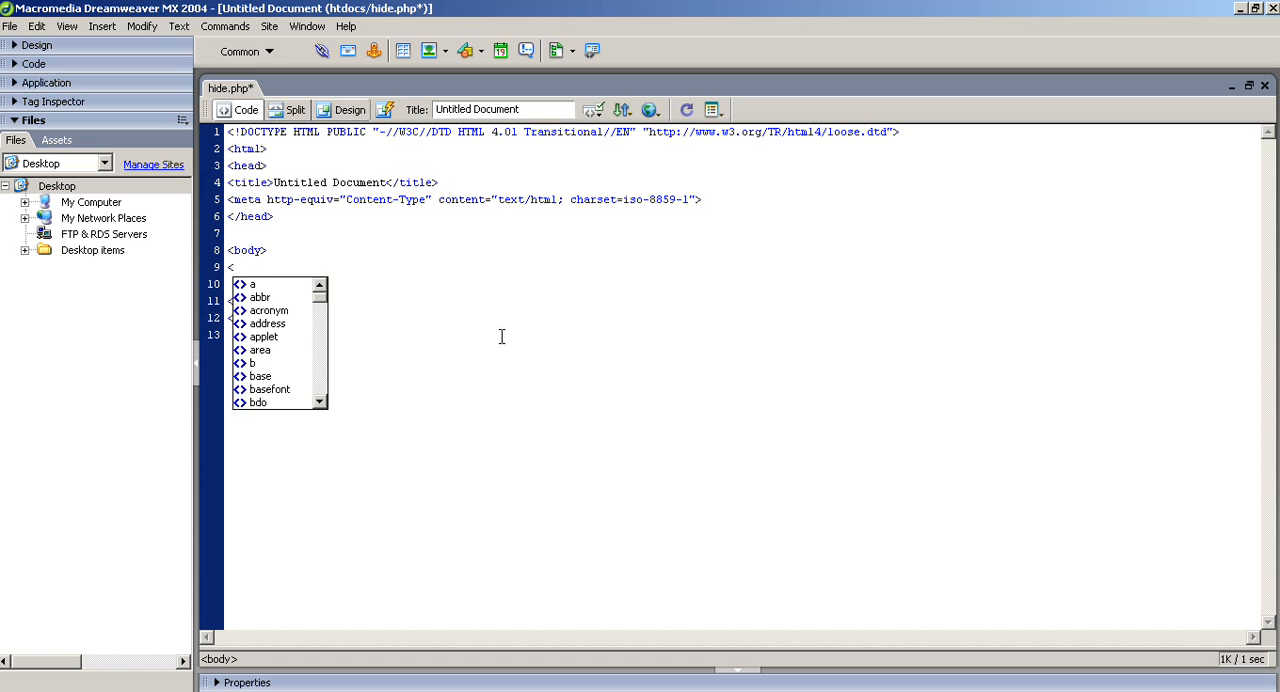
text(form)
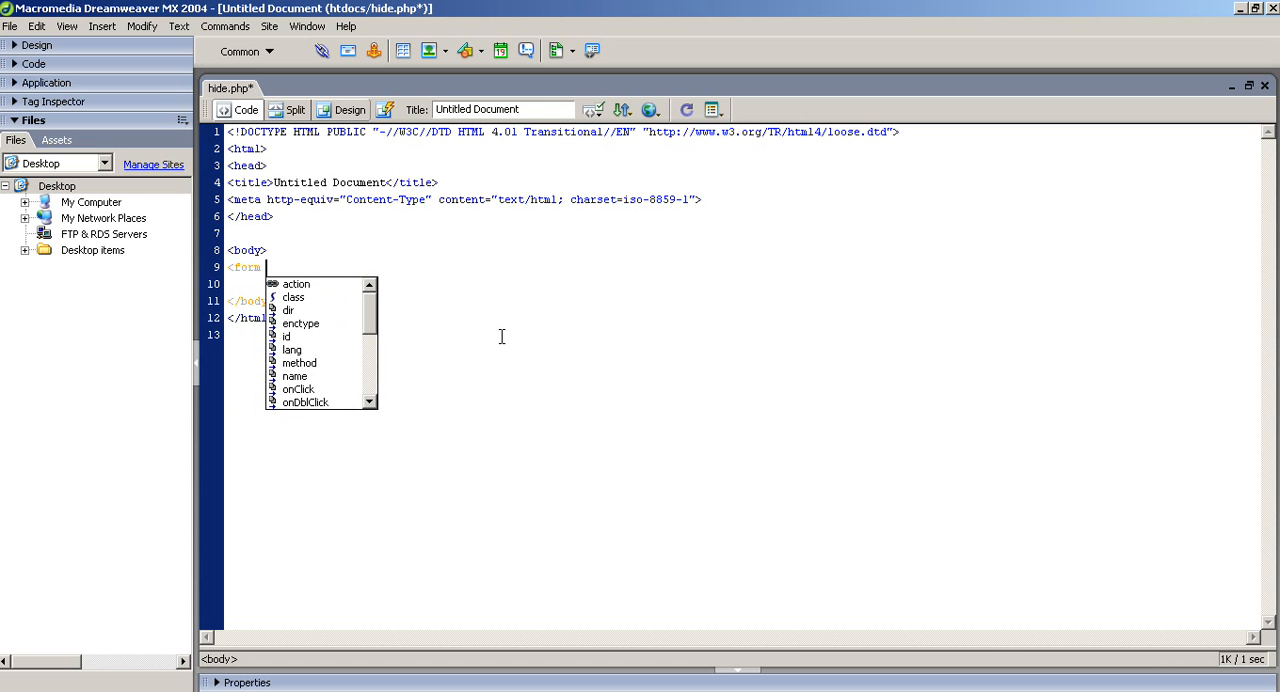
click(296, 284)
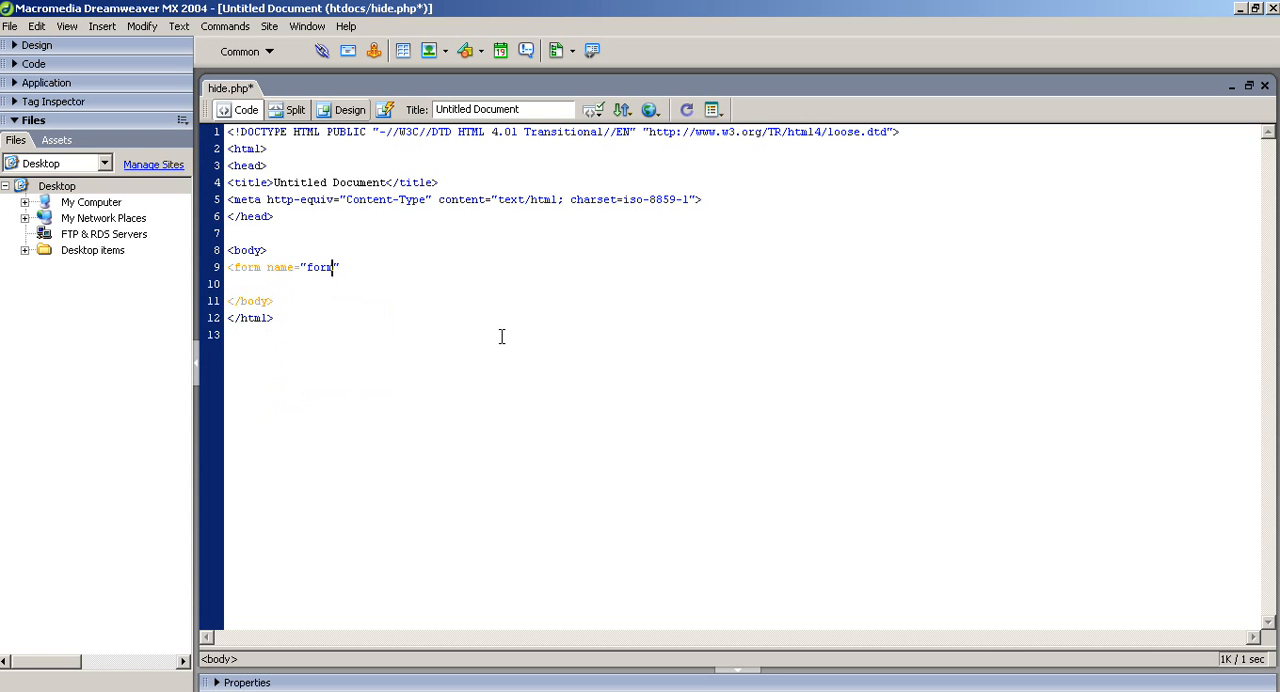
text(action="" m)
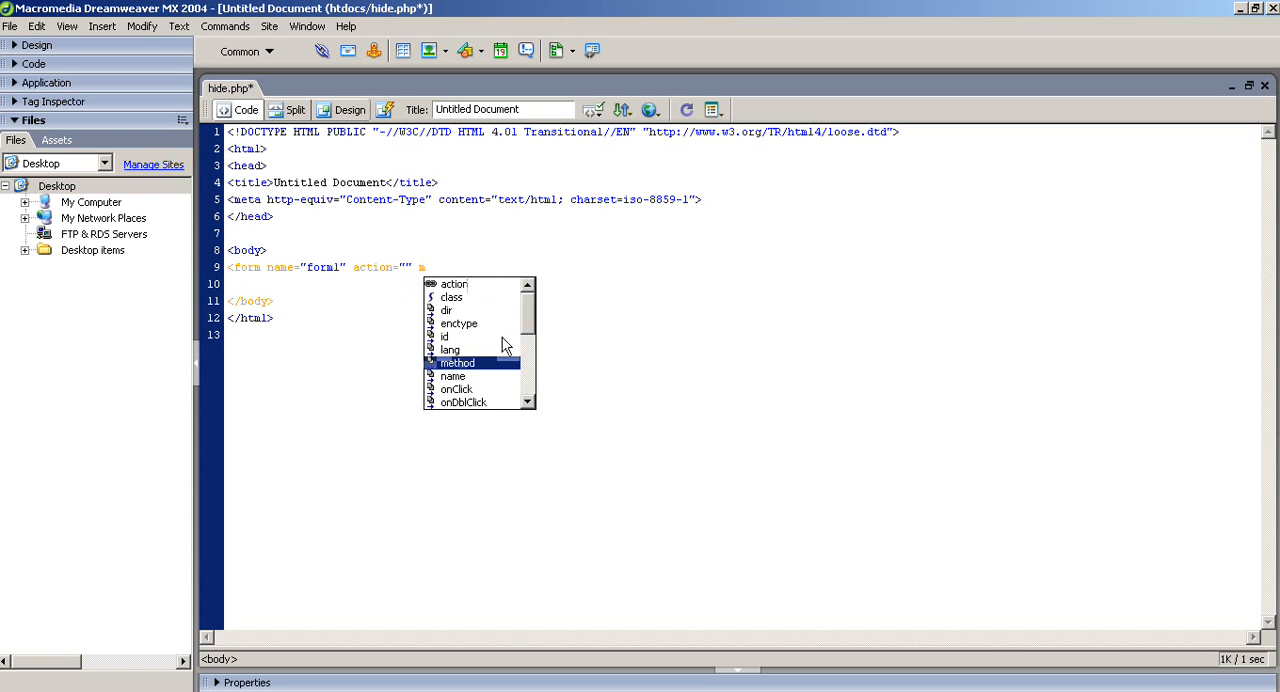
double_click(457, 362)
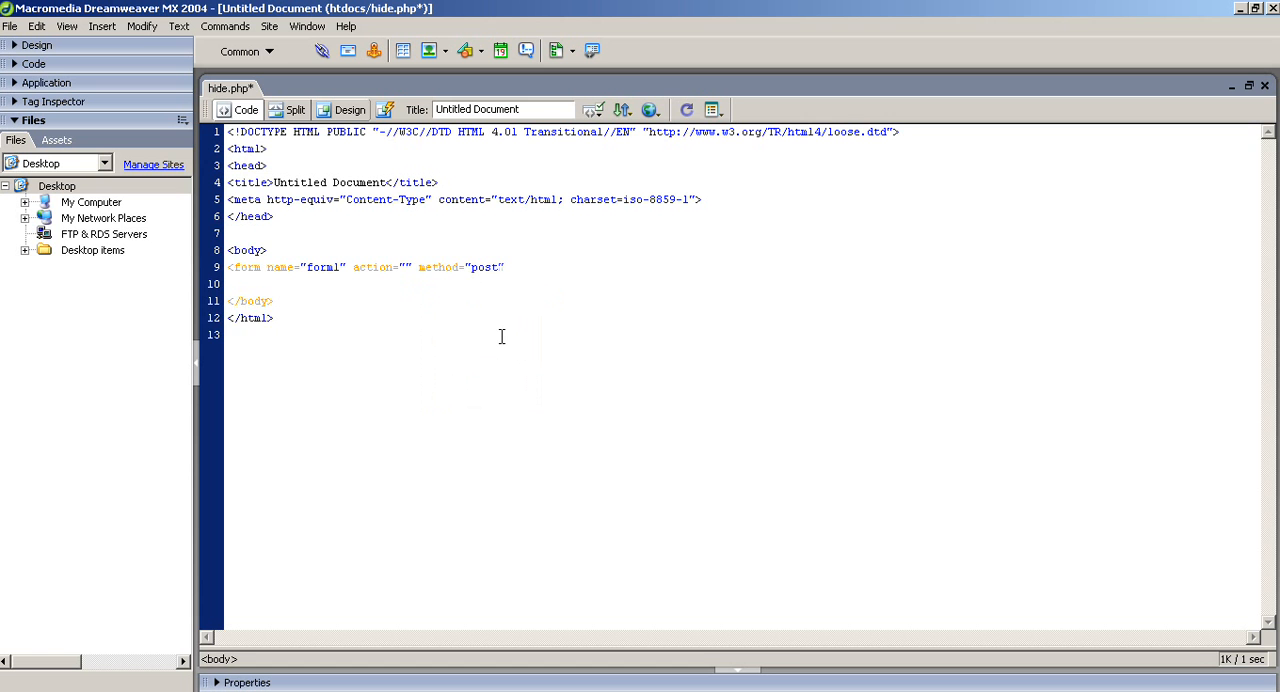
- Add a text input named t1 with id t1, then begin the next input tag
text(<input type="text)
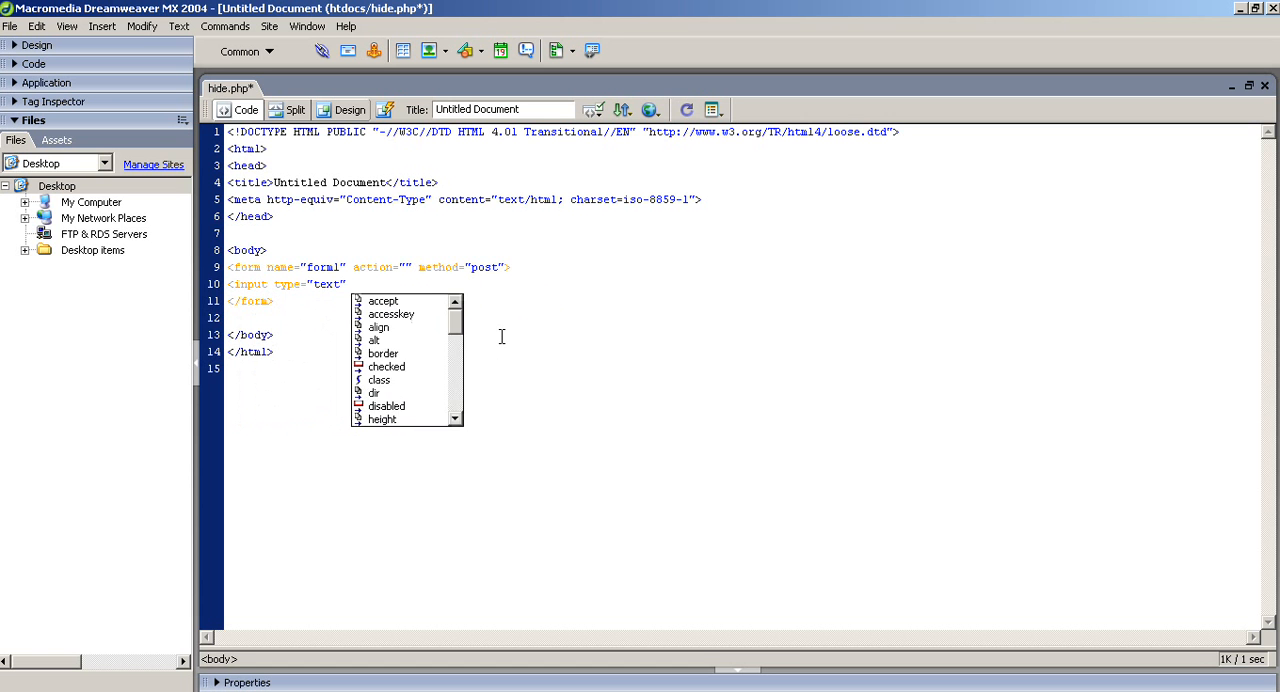
text(name="t1")
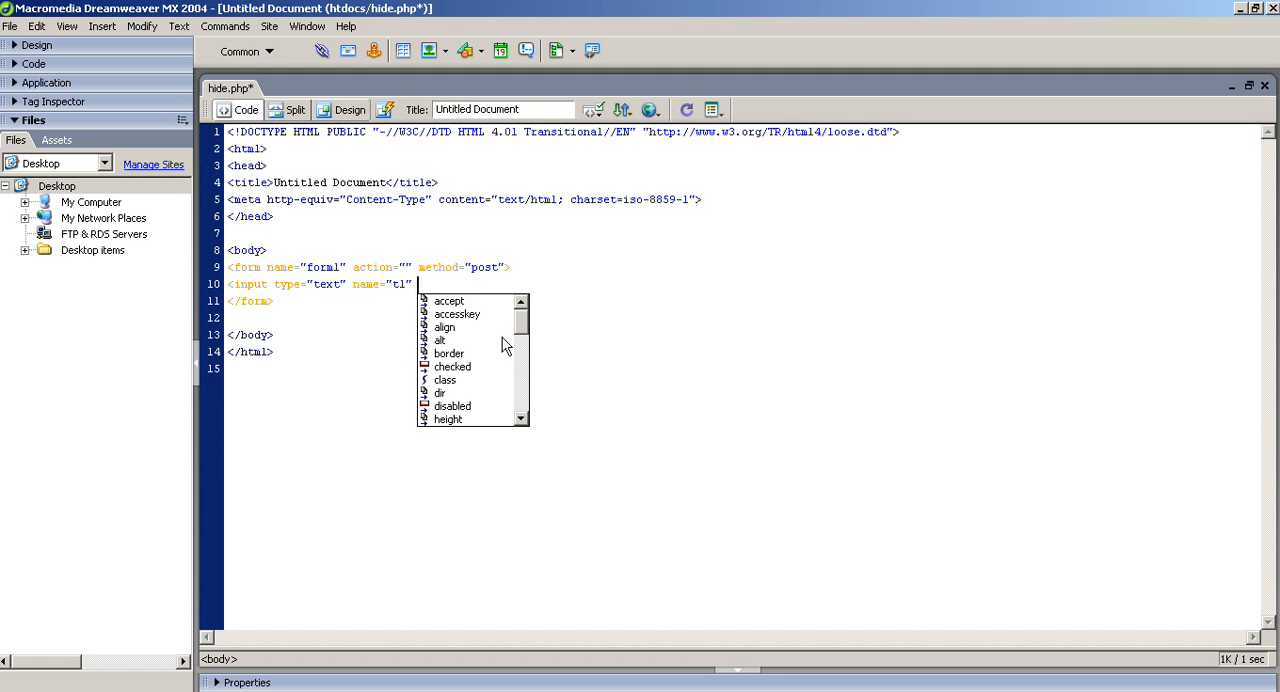
text(id="tl")
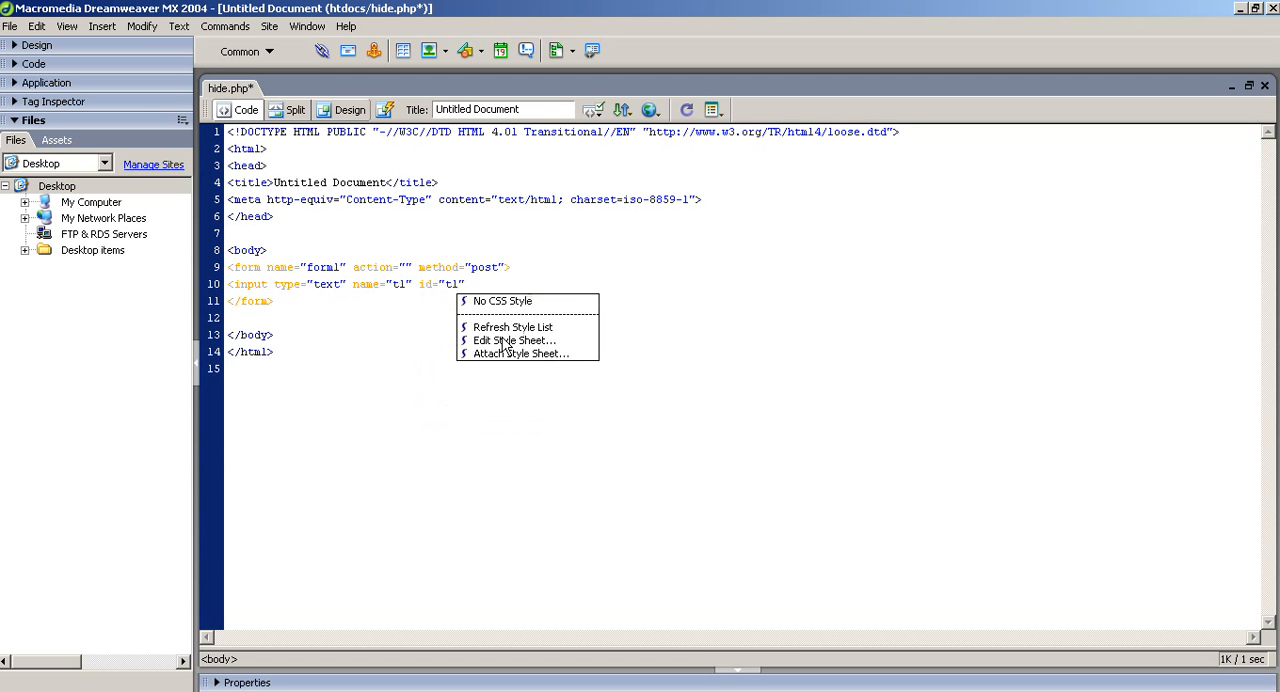
text(<br>)
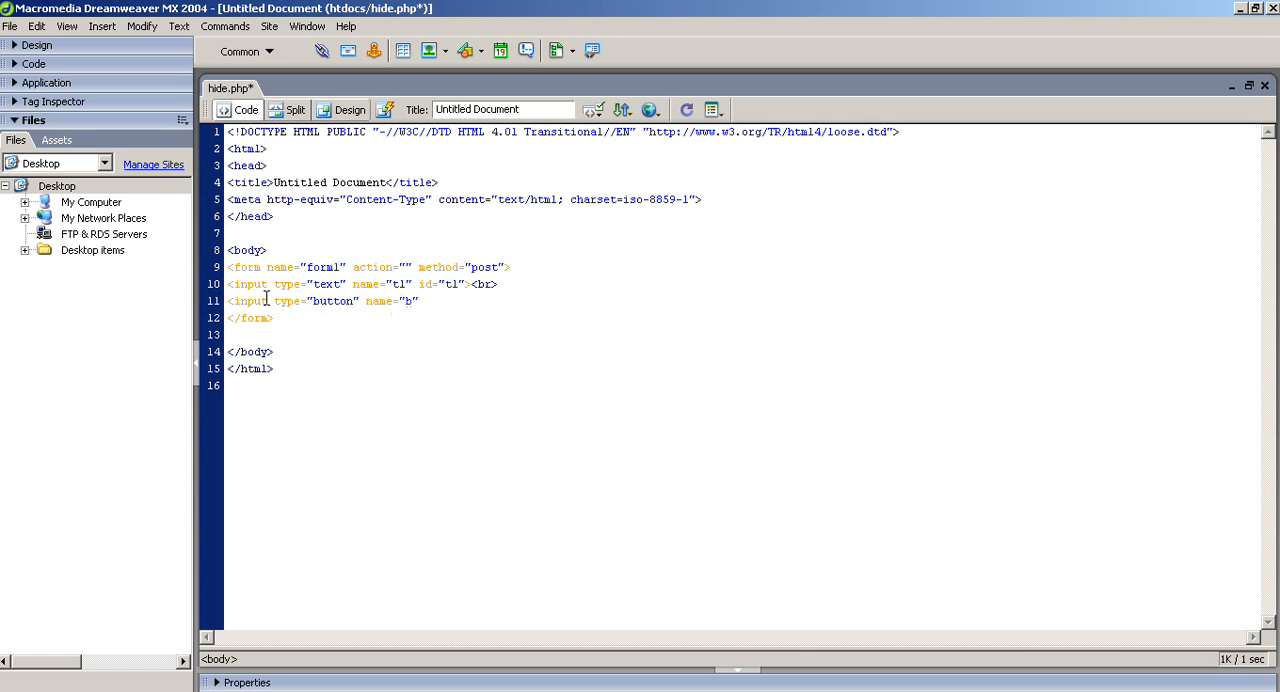
- Add button inputs labelled 'hidden' and 'show' with a line break, then preview in browser
text(utton1)
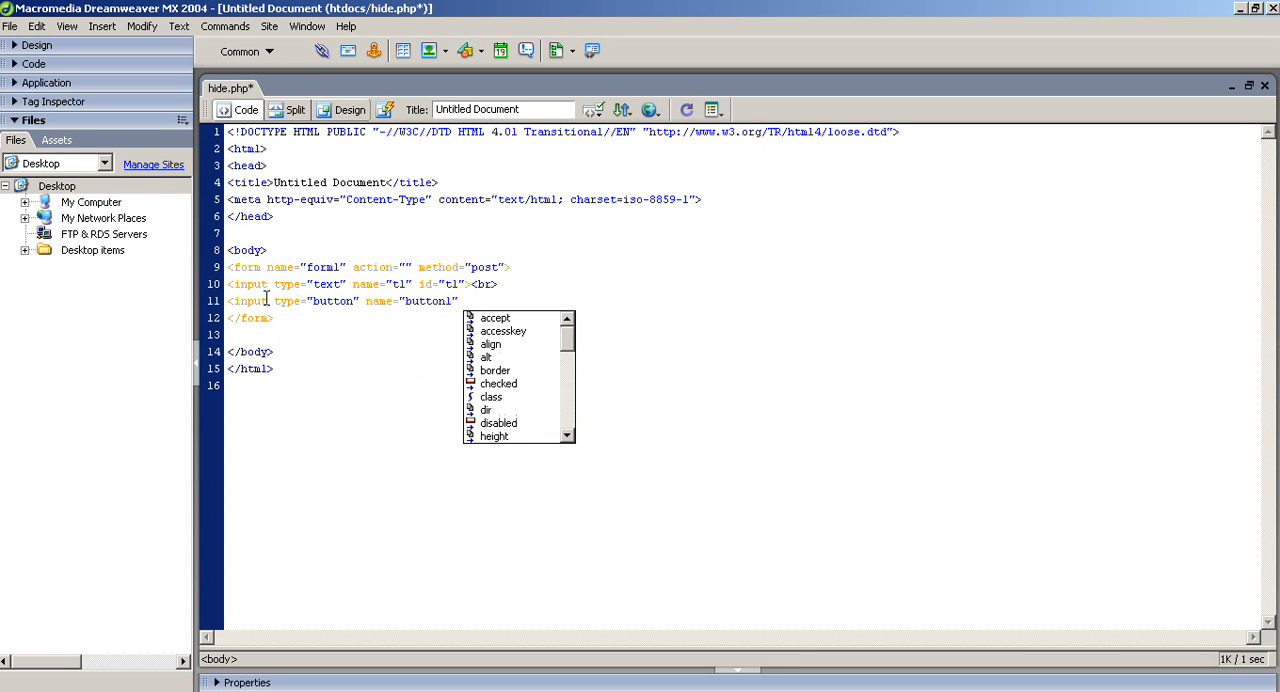
text(value=")
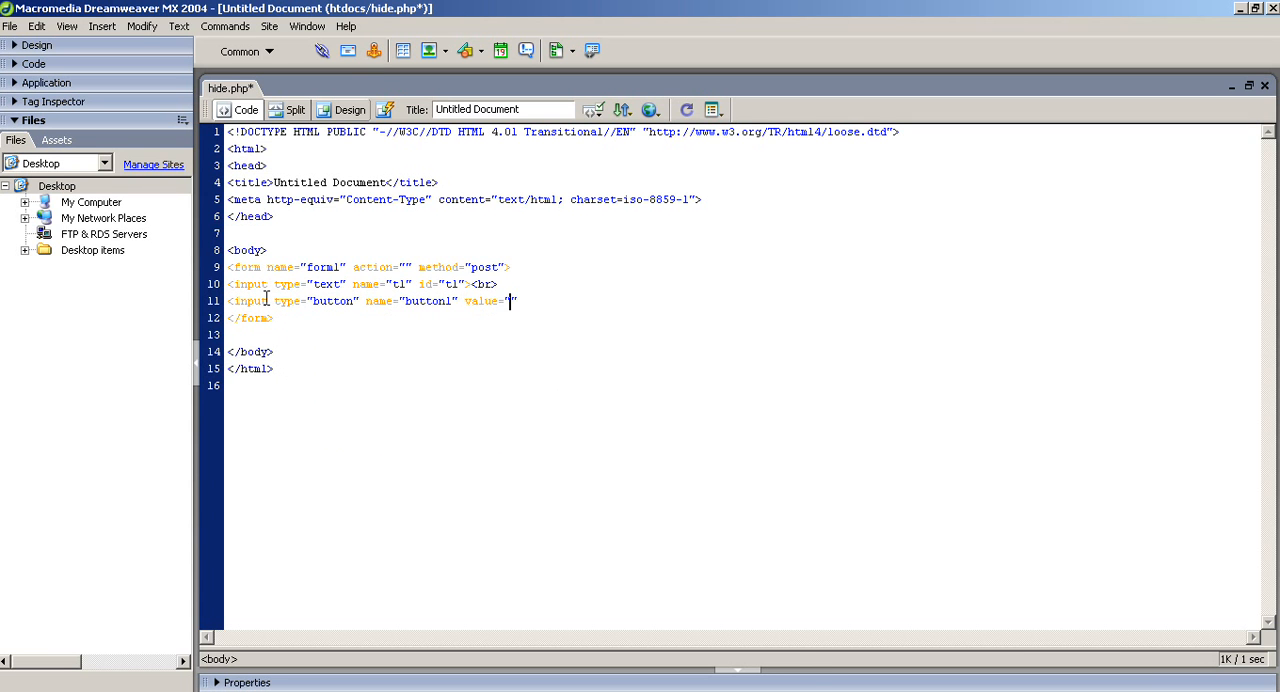
text(hidden)
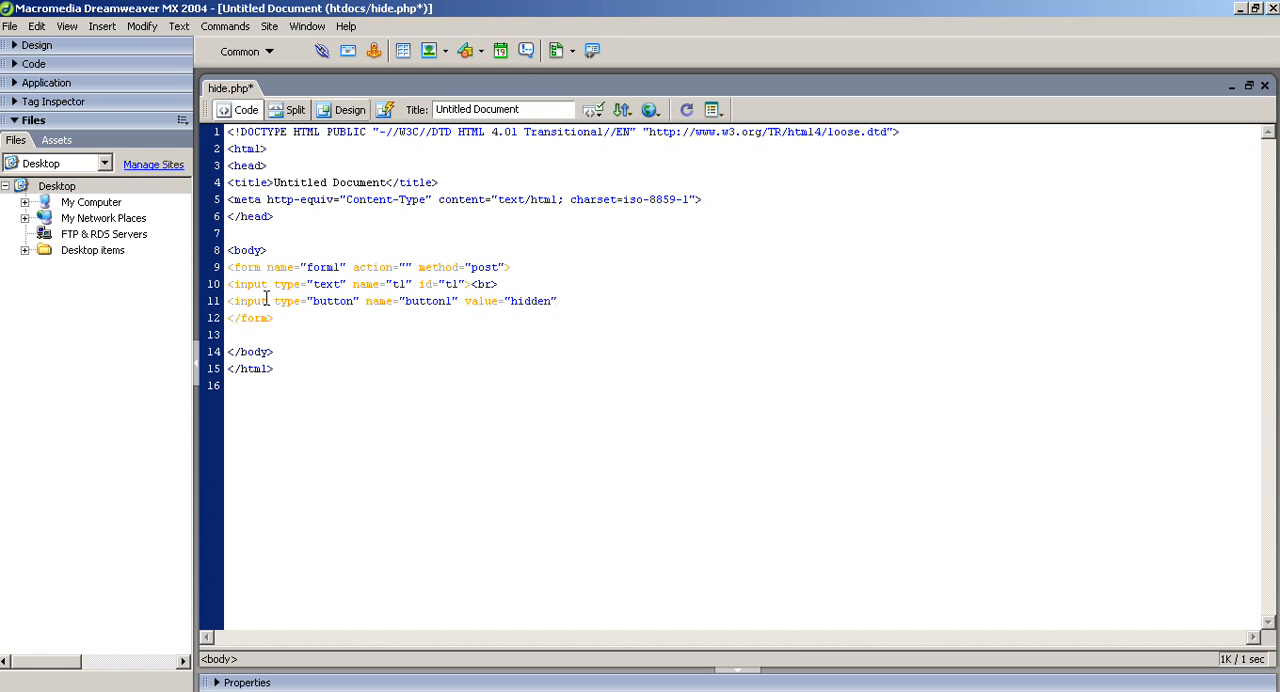
text(<br>)
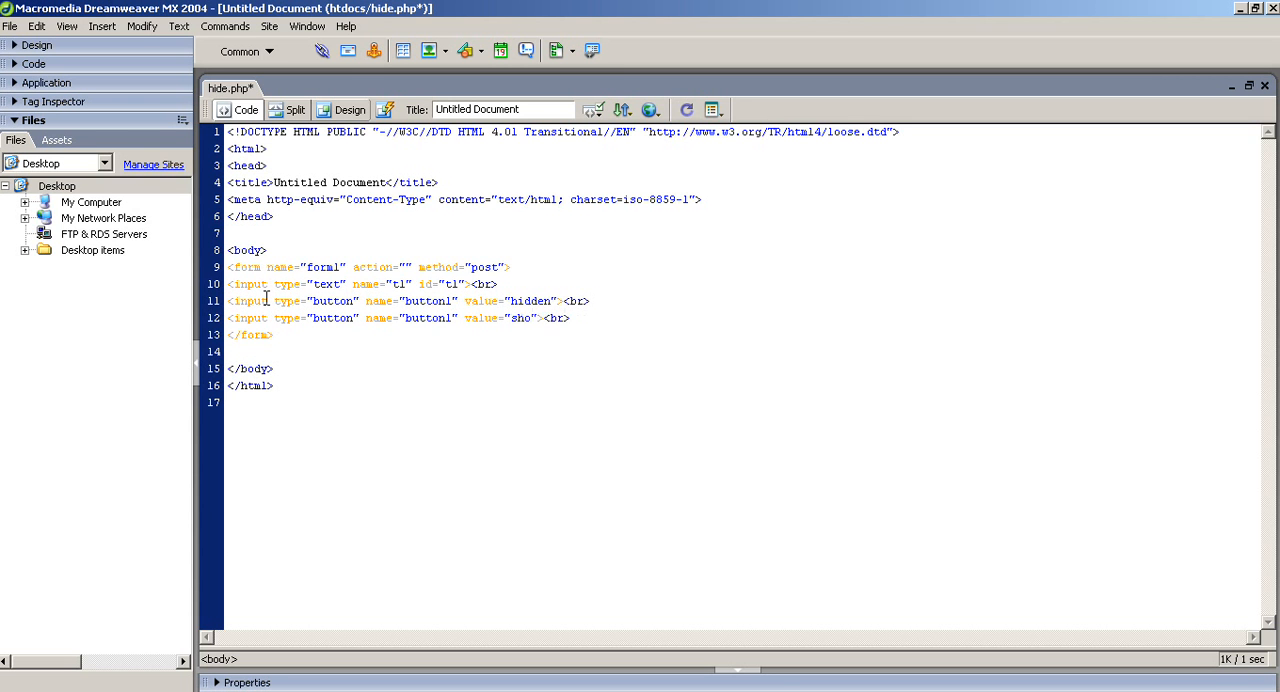
text(w)
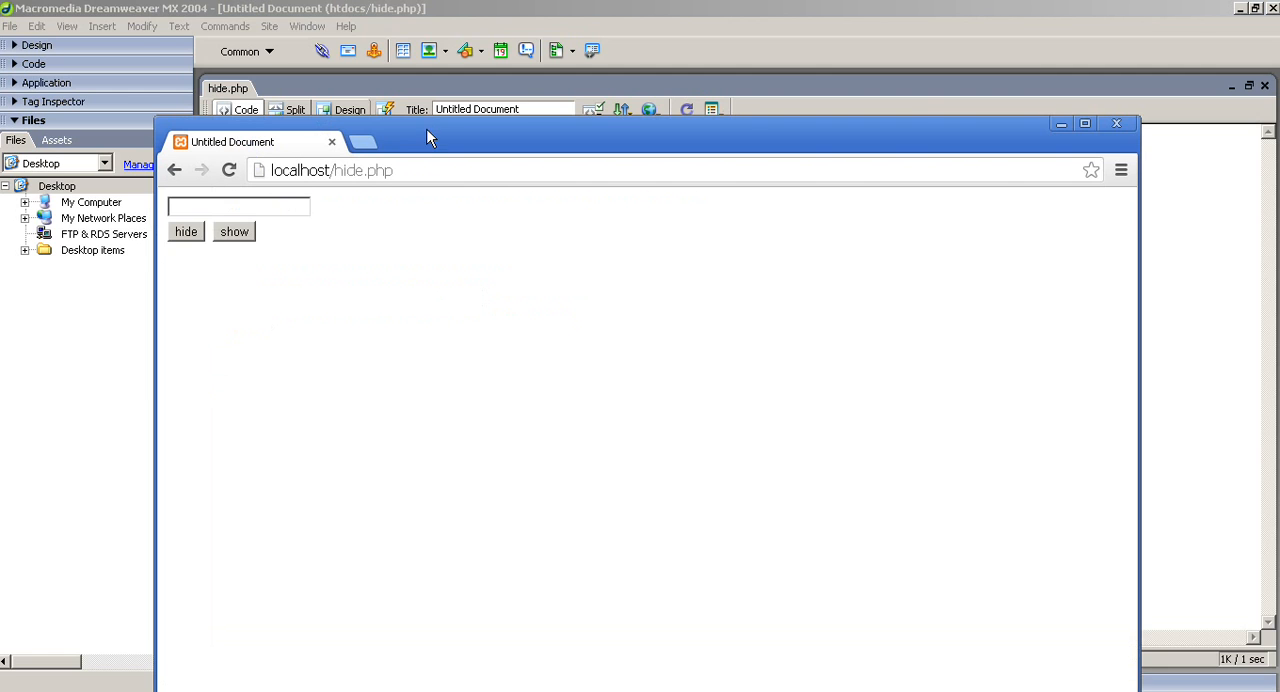
- Maximize Chrome and reload localhost/hide.php to view the text box and buttons
click(1085, 123)
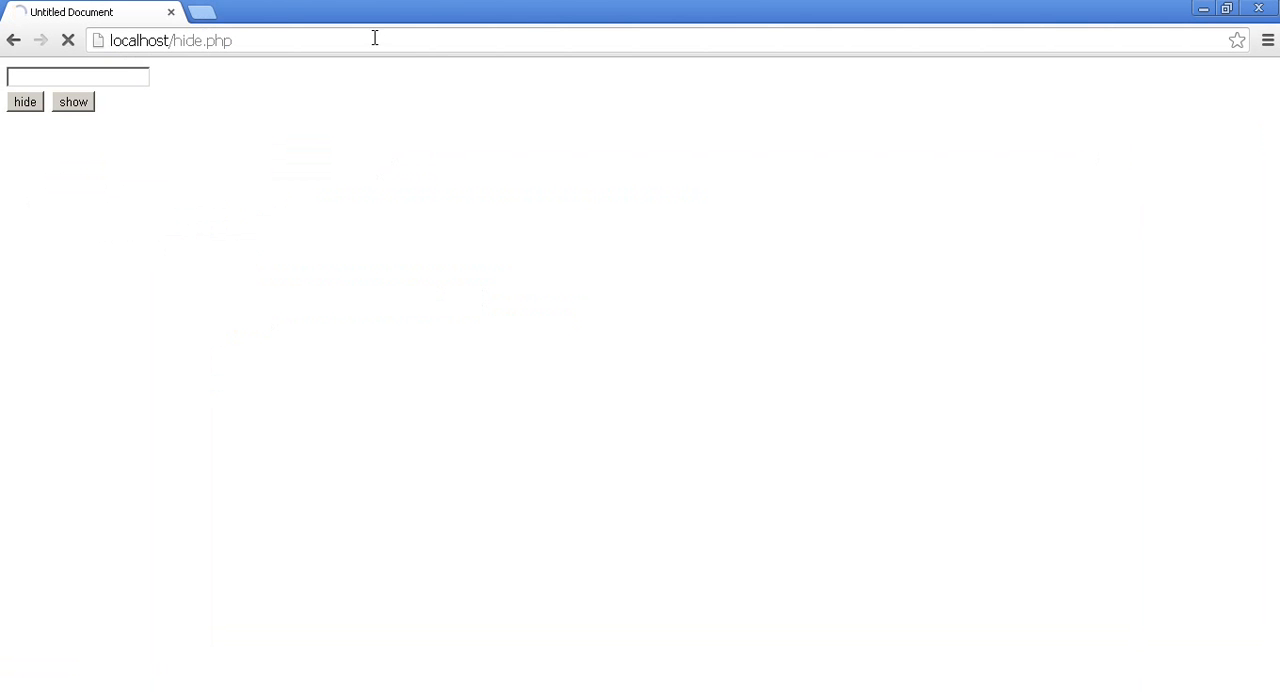
click(24, 101)
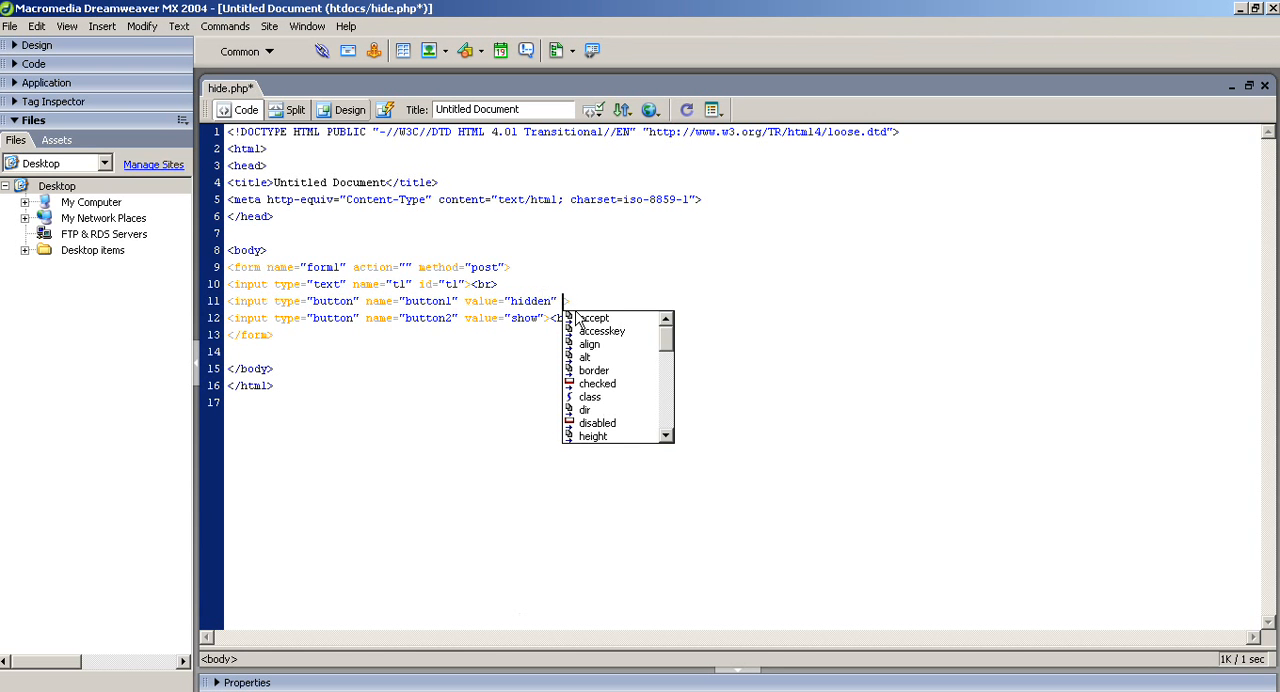
- Add onClick calls to hidden() and show() on the buttons, plus an empty script block
text(onClick=")
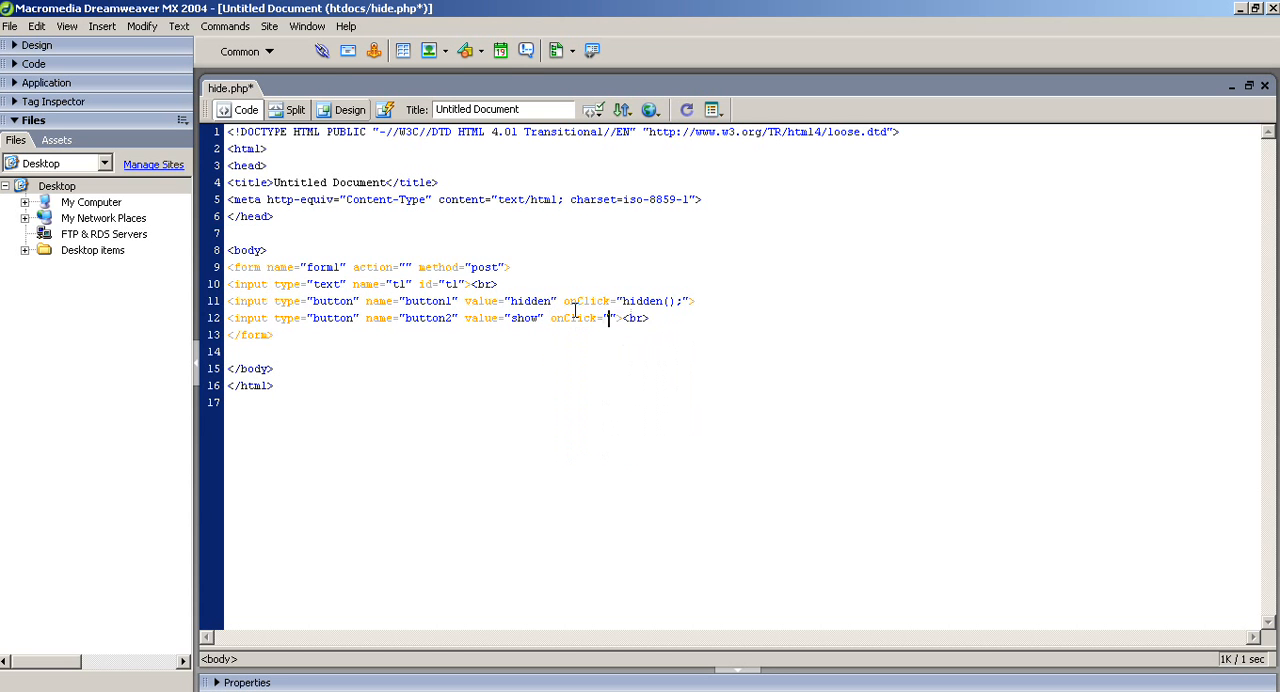
text(show();)
text(<script type="text/javascript">)
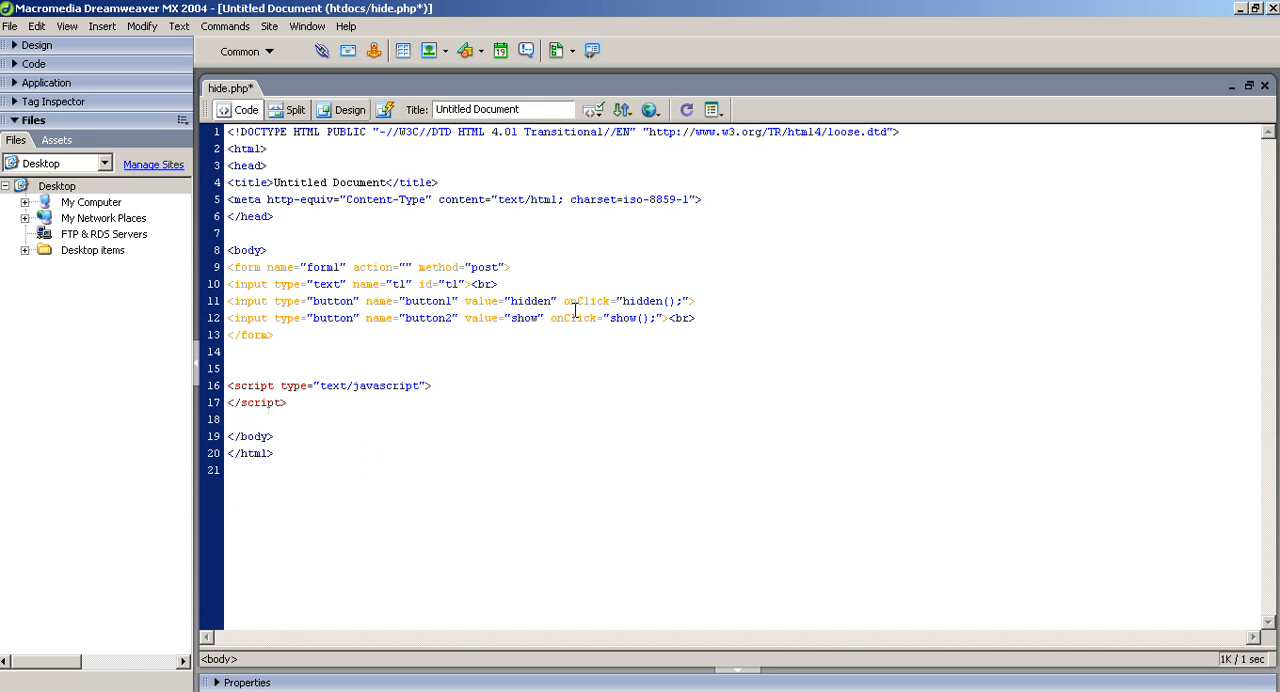
- Declare function hidden() and start document.getElementById("t1") in its body
text(fu)
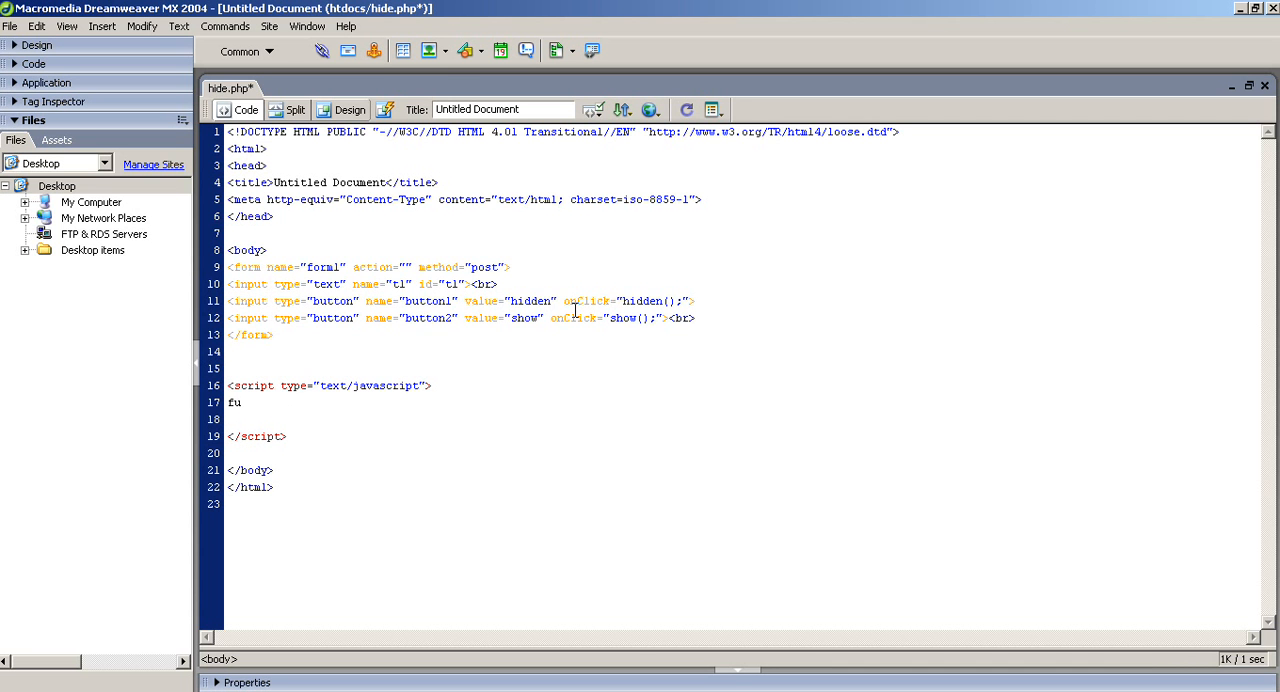
text(nction h)
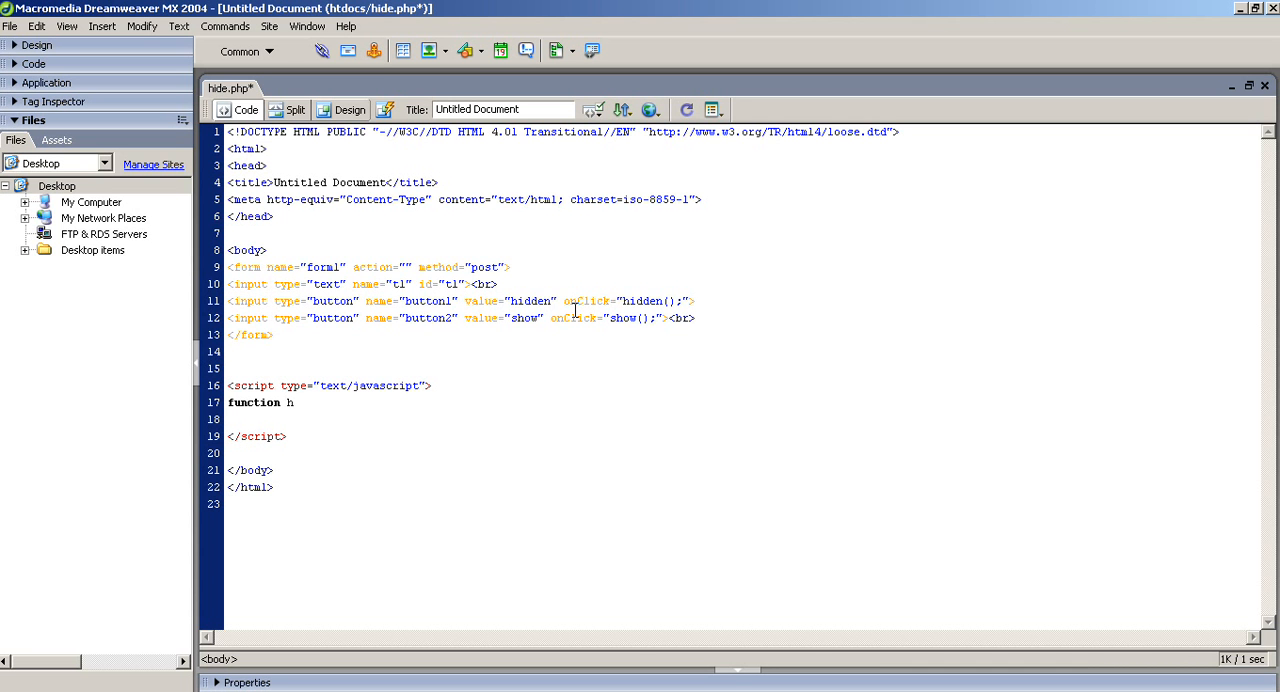
text(idden())
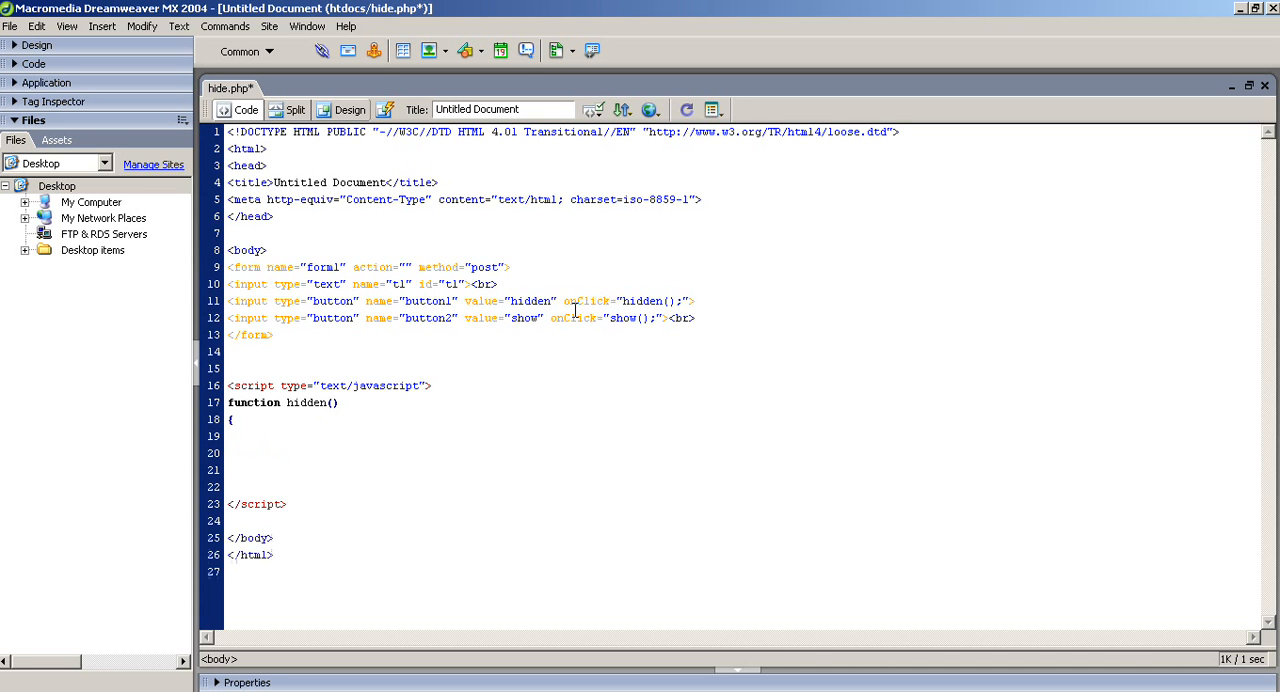
text(docu)
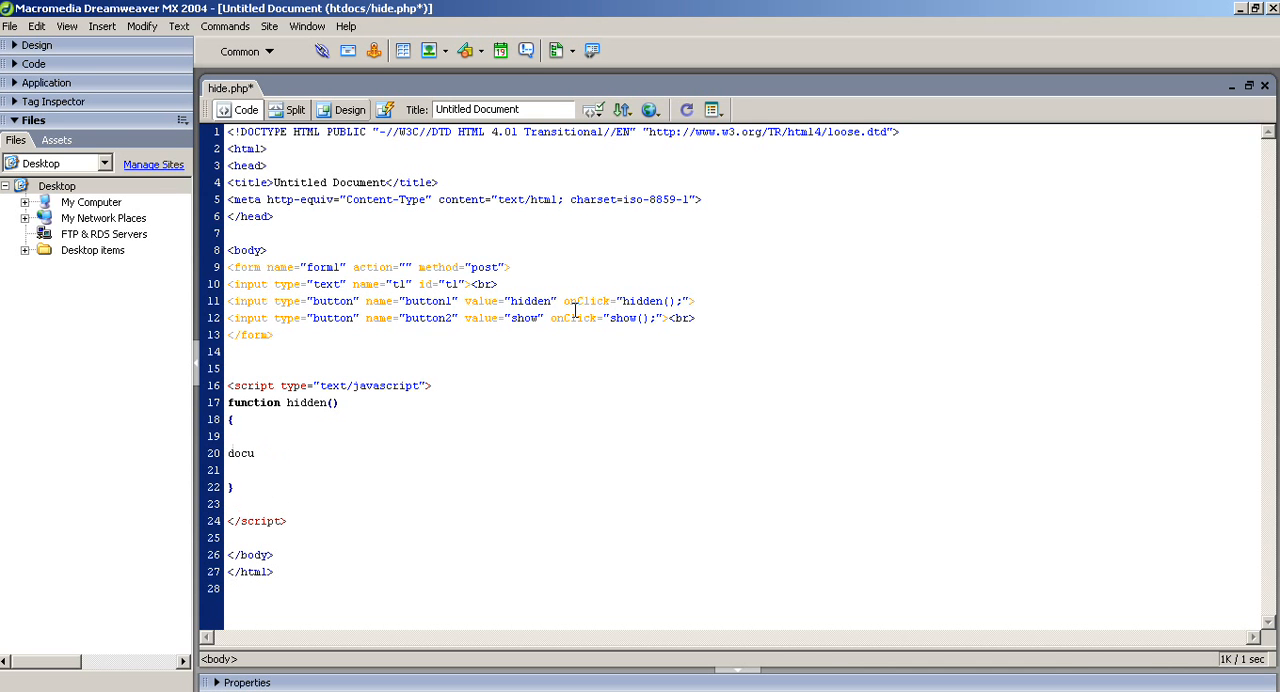
text(ment.gwt)
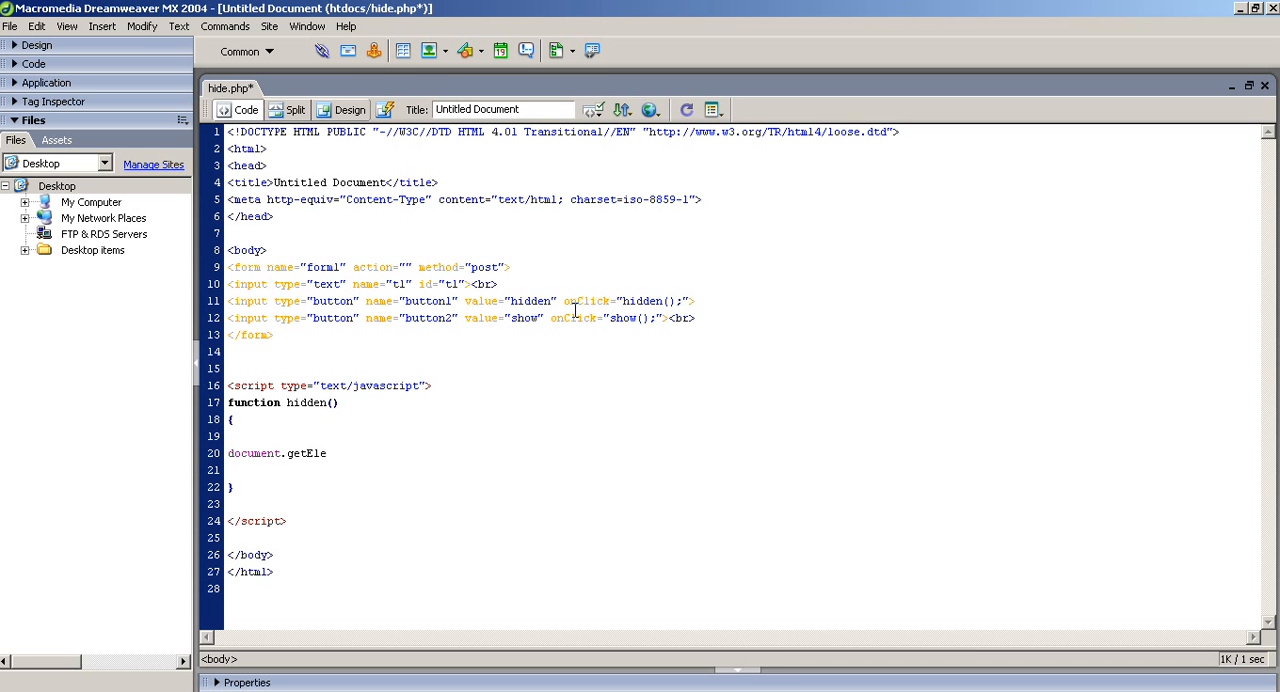
text(mentById()
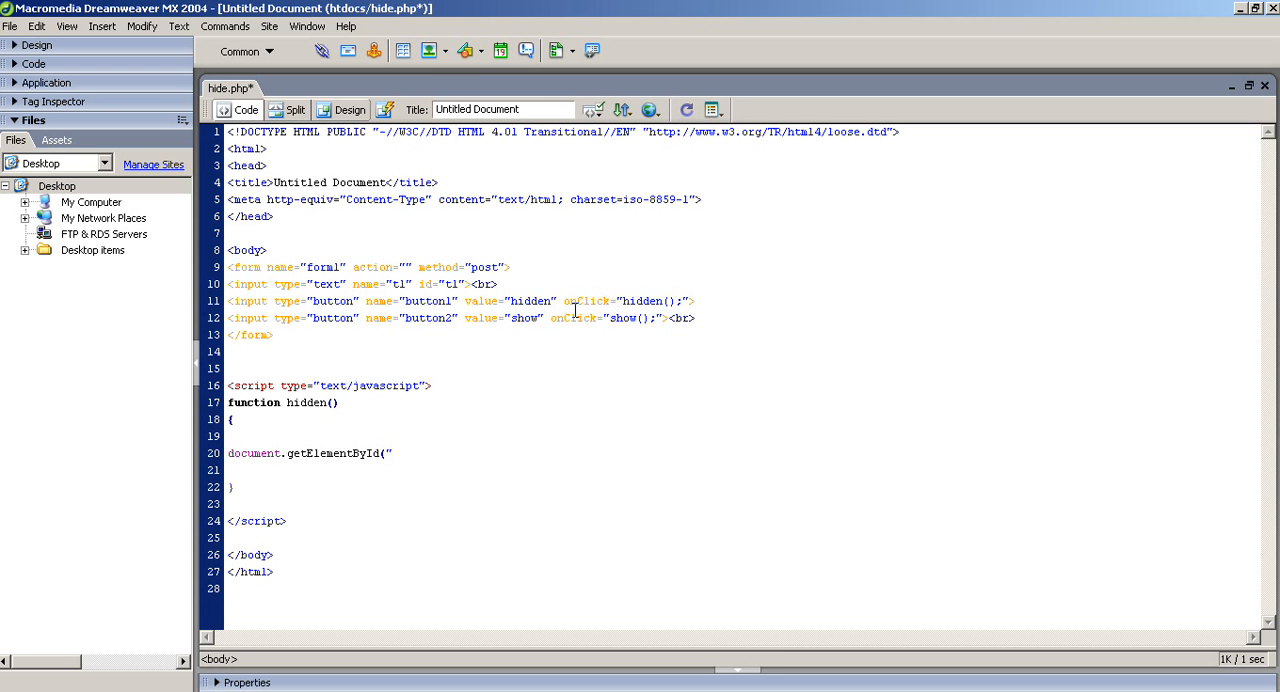
text(t1")
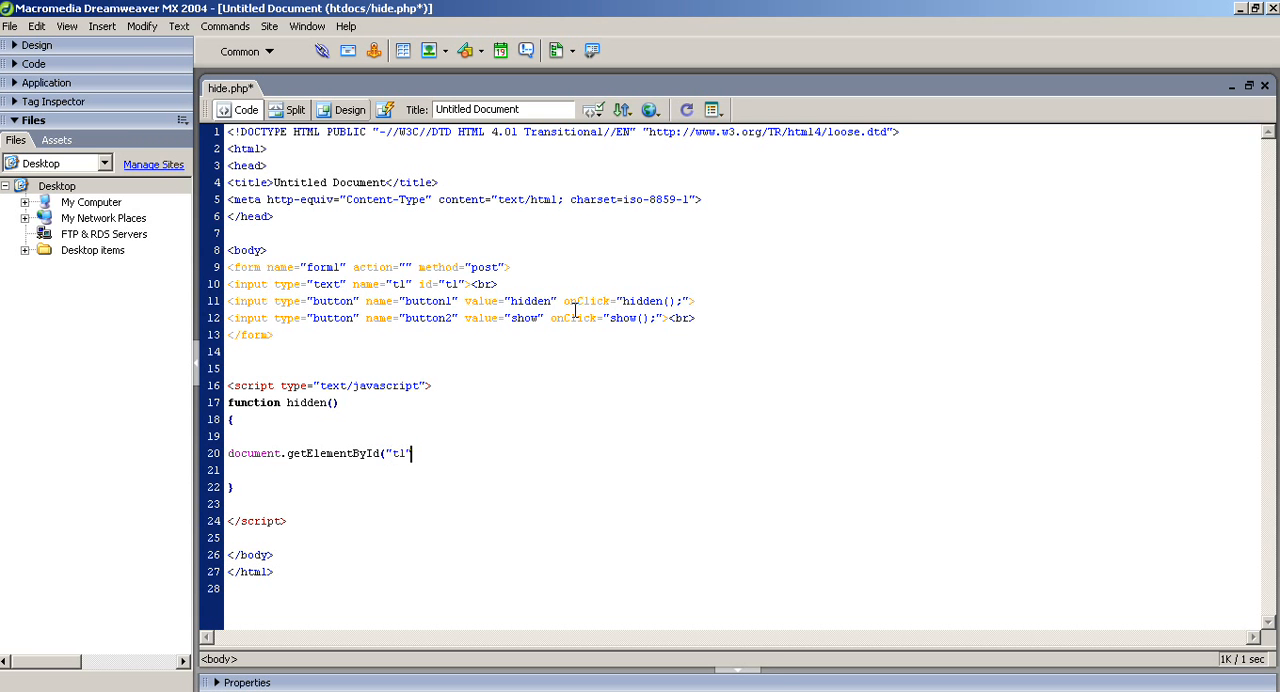
- Set t1's style.visibility to 'hidden', then test hiding the text box in Chrome
text(").i)
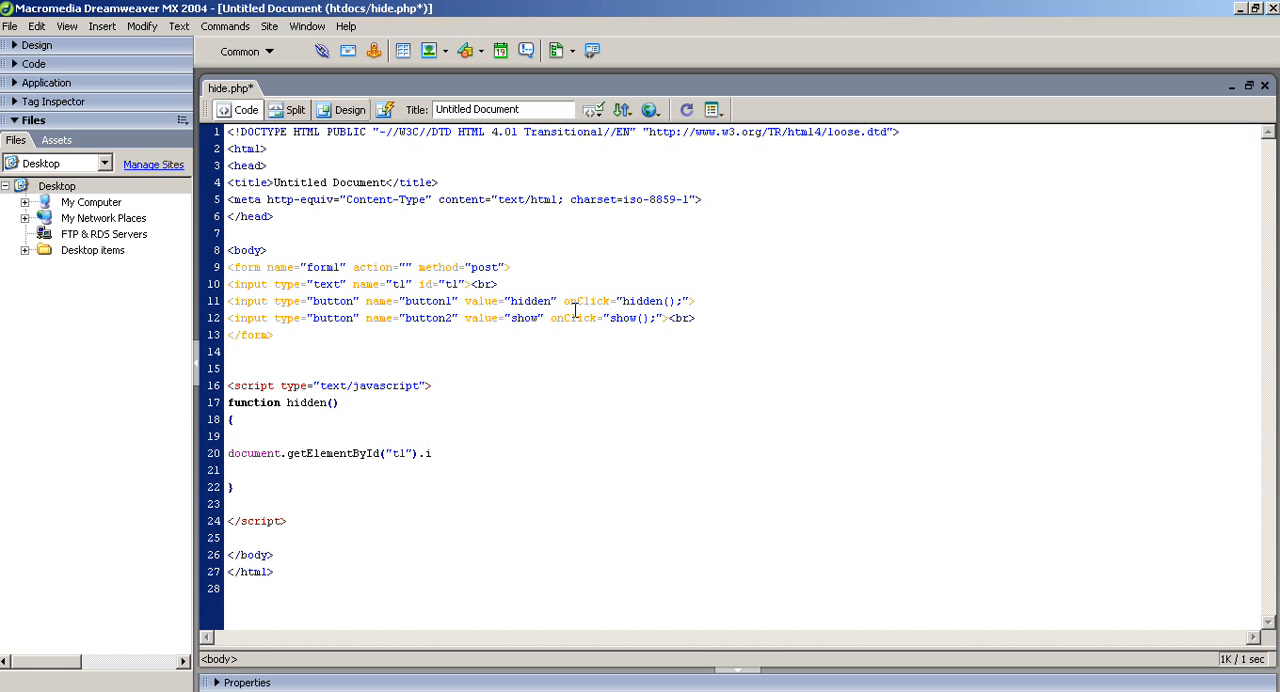
text(style.)
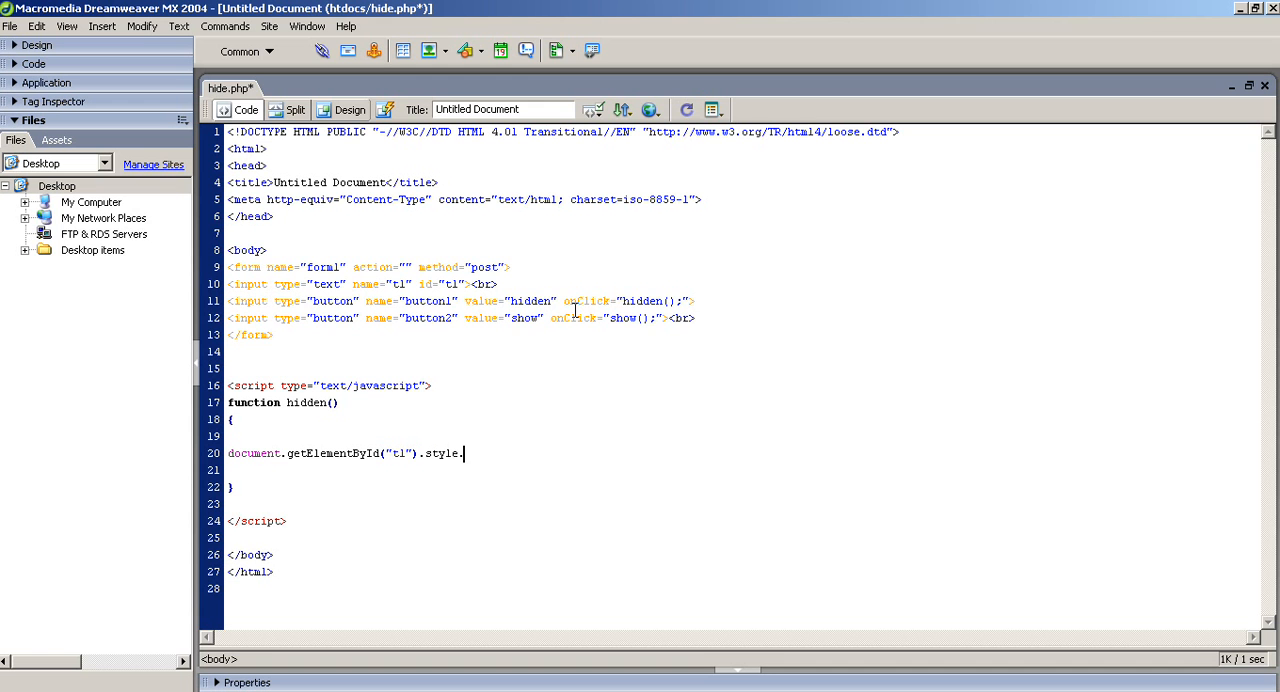
text(visibility=)
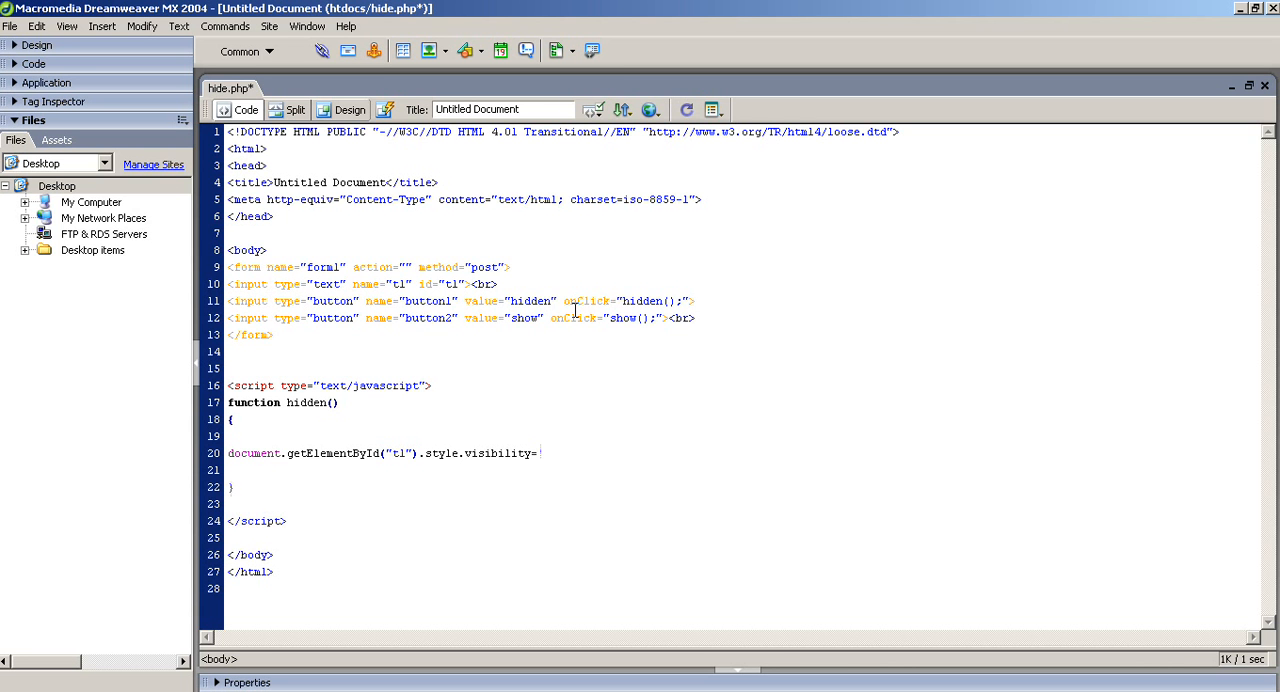
text('hidden';)
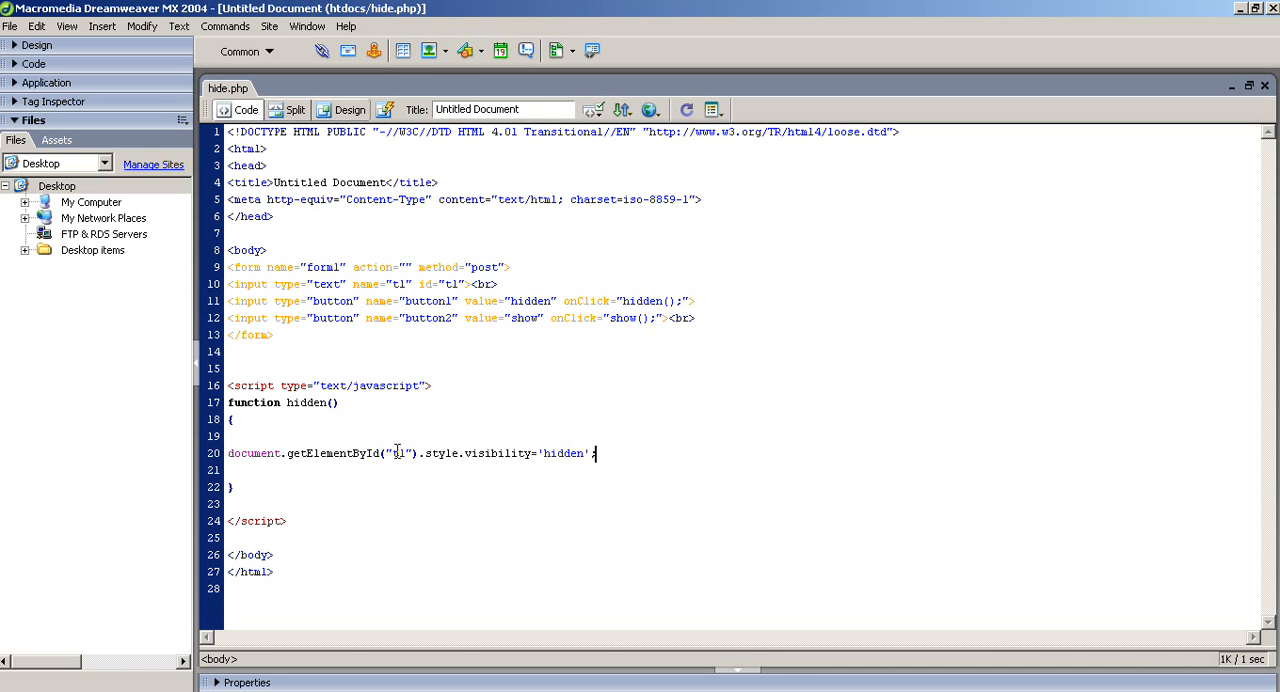
mouse_move(390, 344)
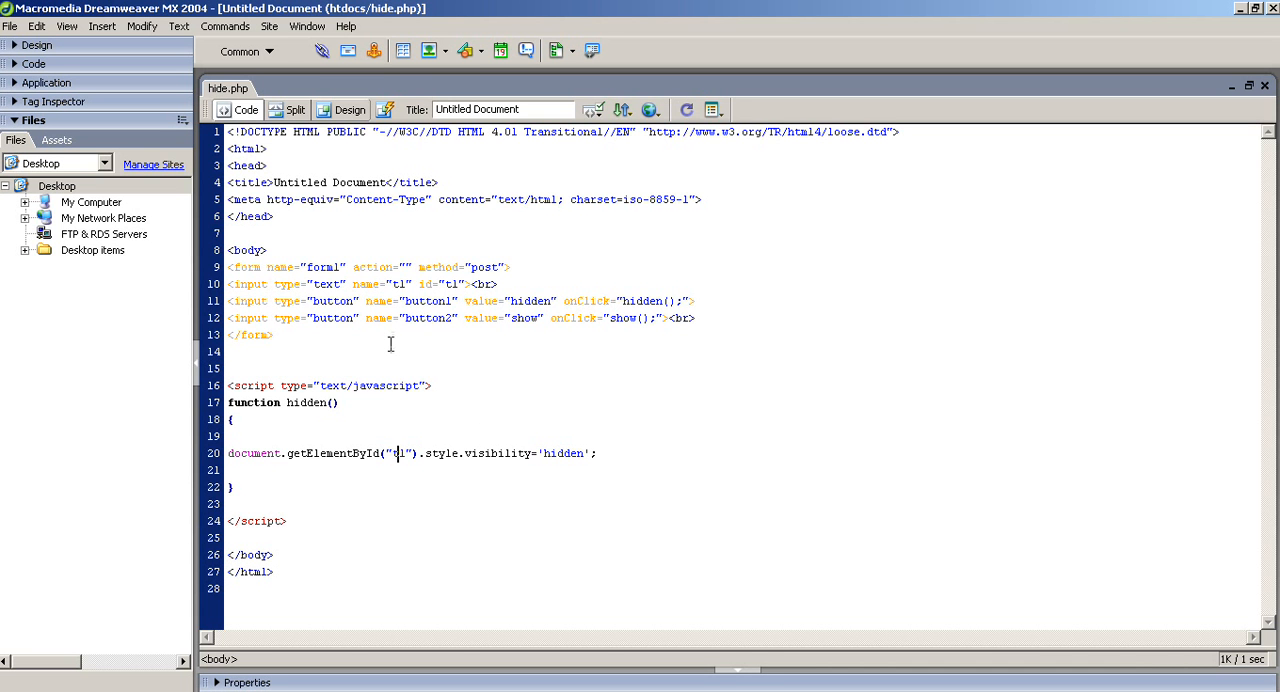
mouse_move(384, 438)
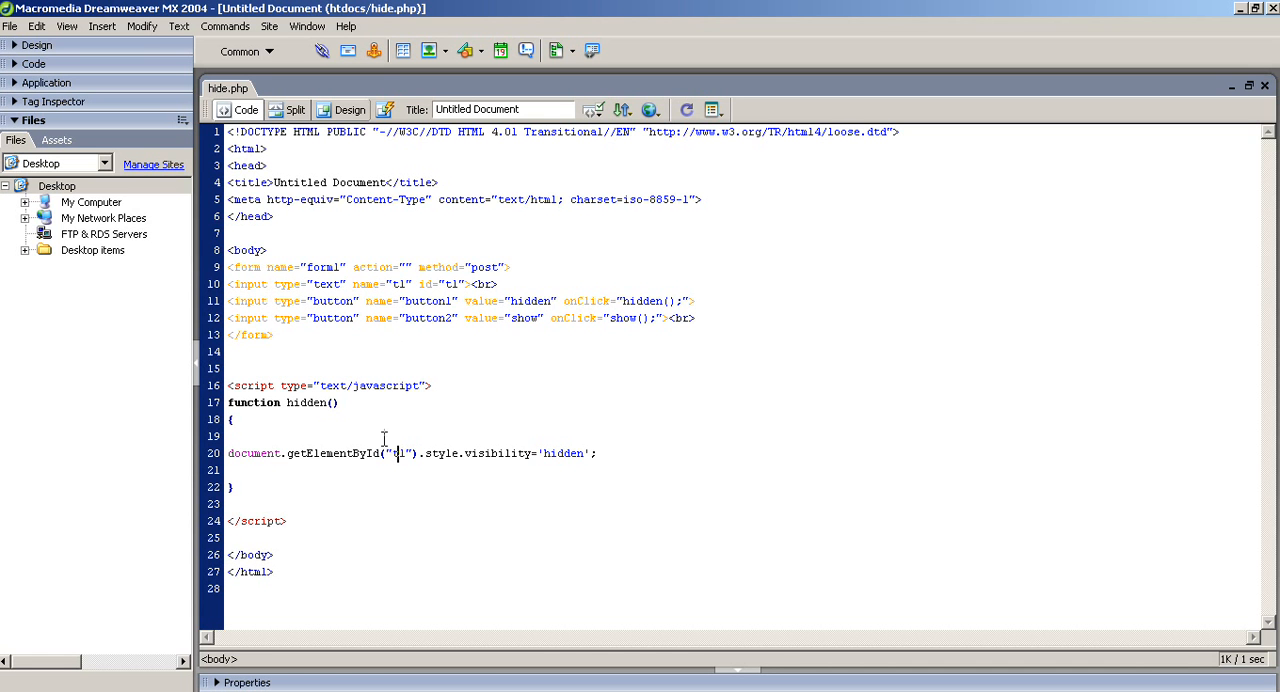
double_click(399, 453)
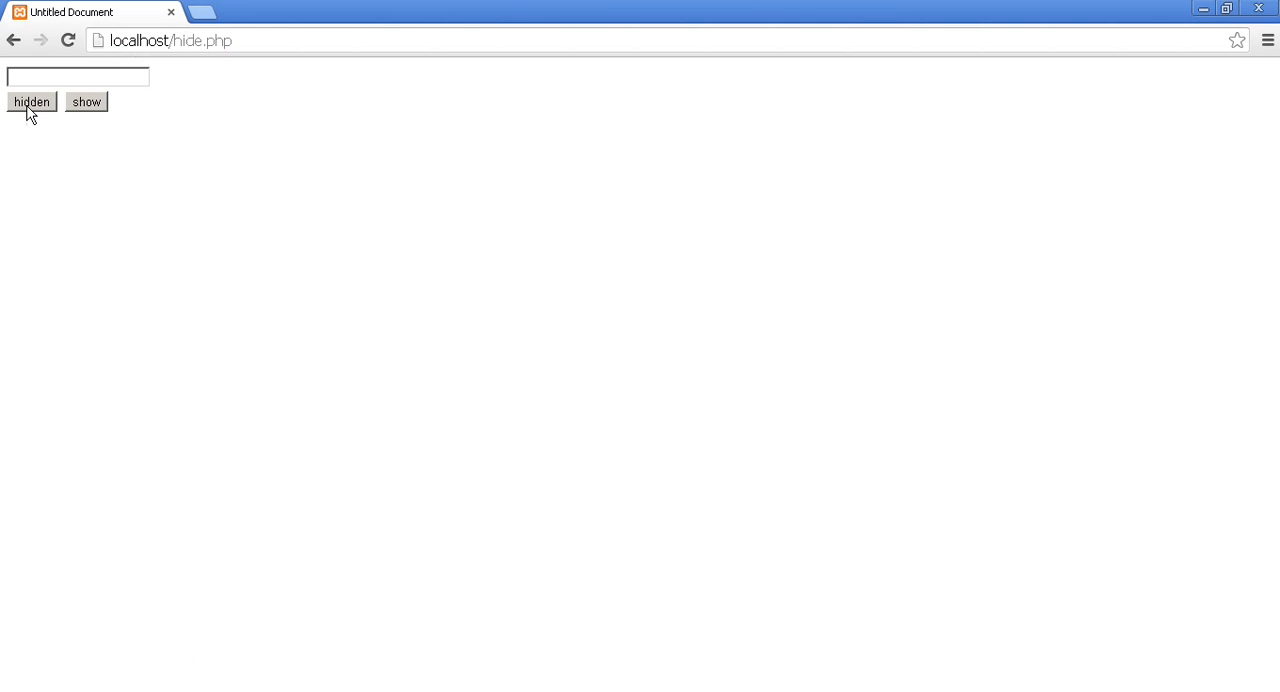
click(170, 40)
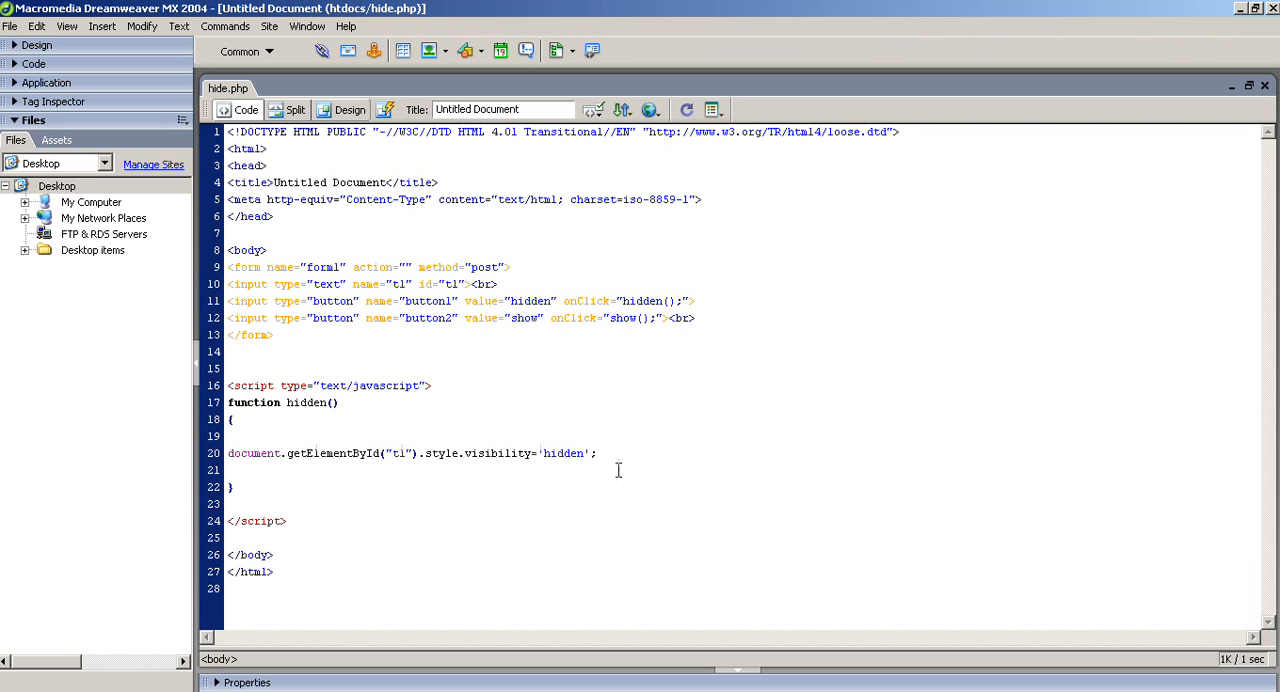
mouse_move(634, 469)
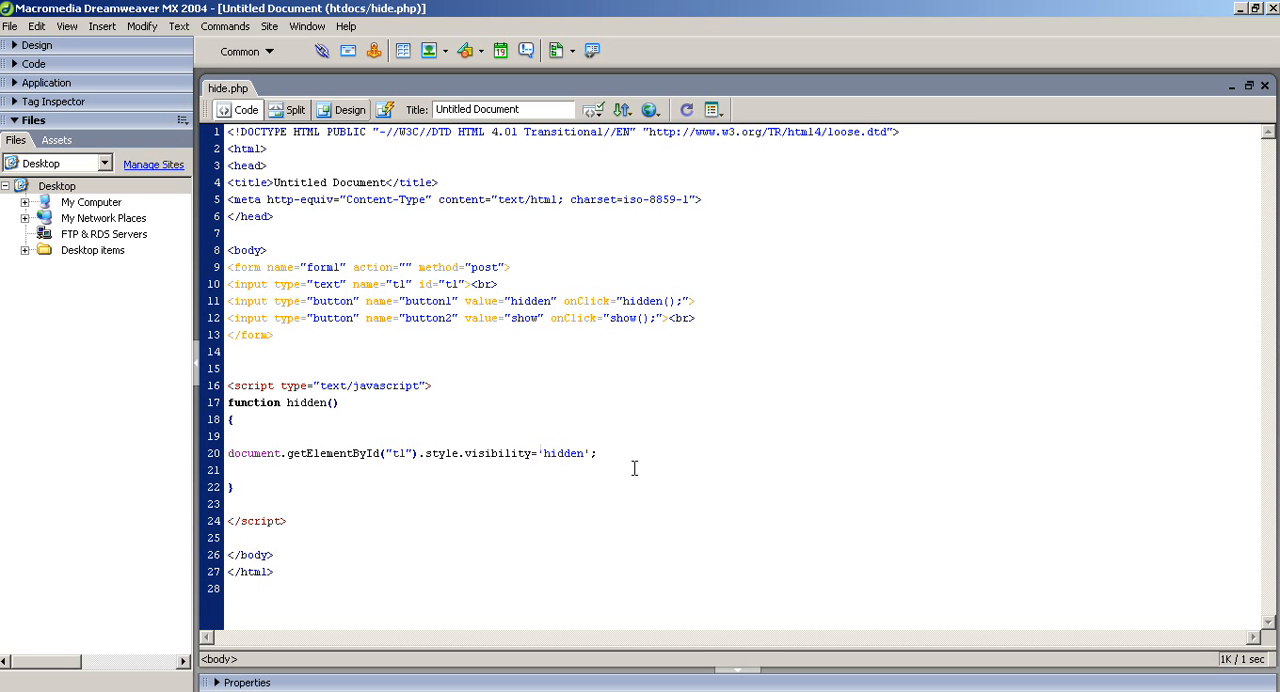
- Append 1 to the hidden function's name to make hidden1
click(338, 402)
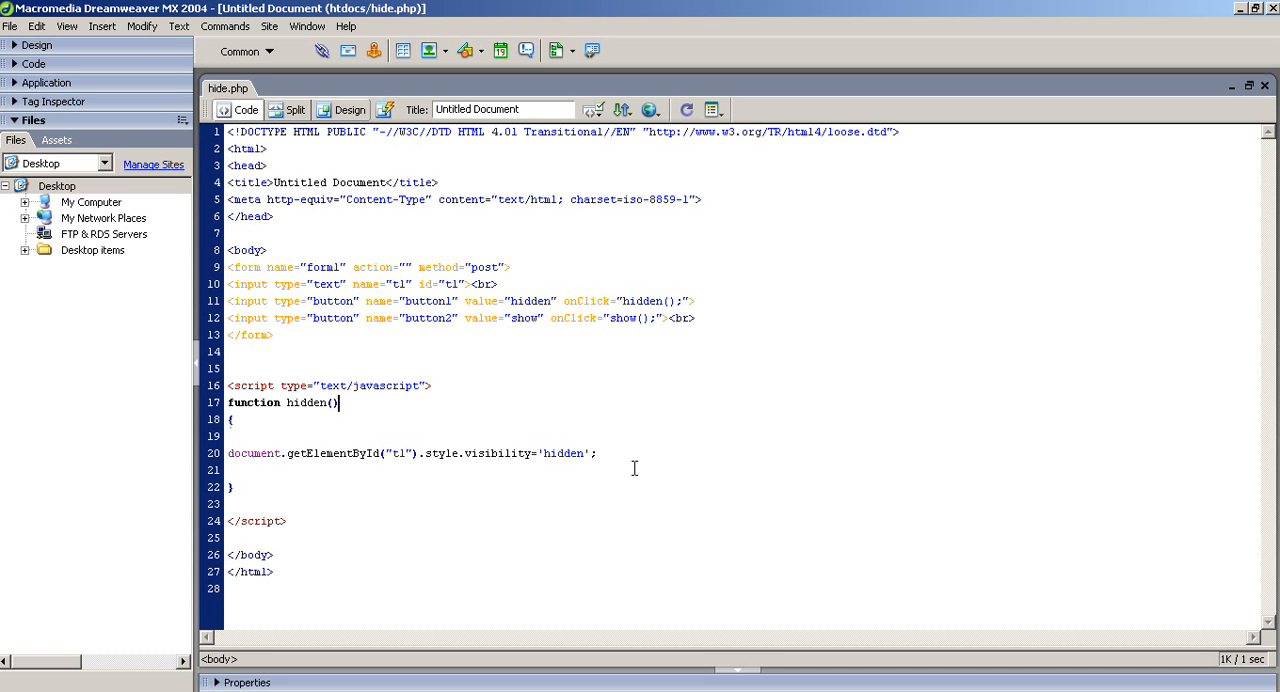
text(1)
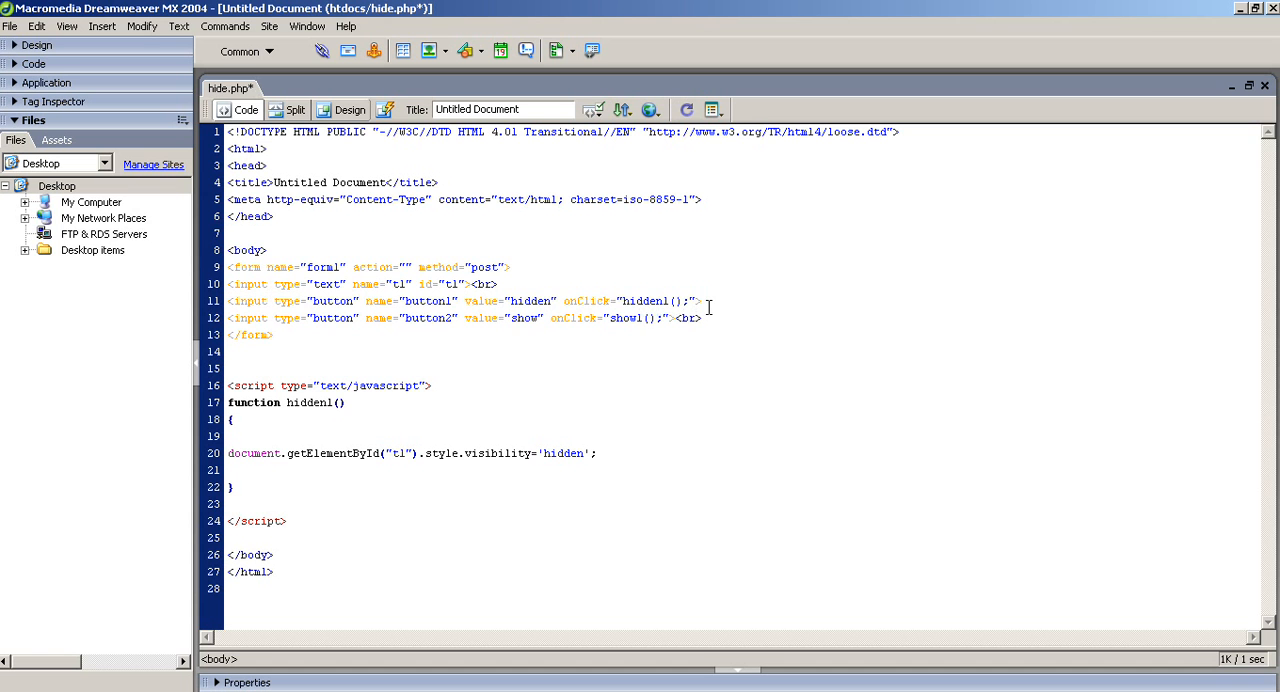
- Paste a copy renamed show1 that sets t1 visibility to 'visible', and save hide.php
click(639, 301)
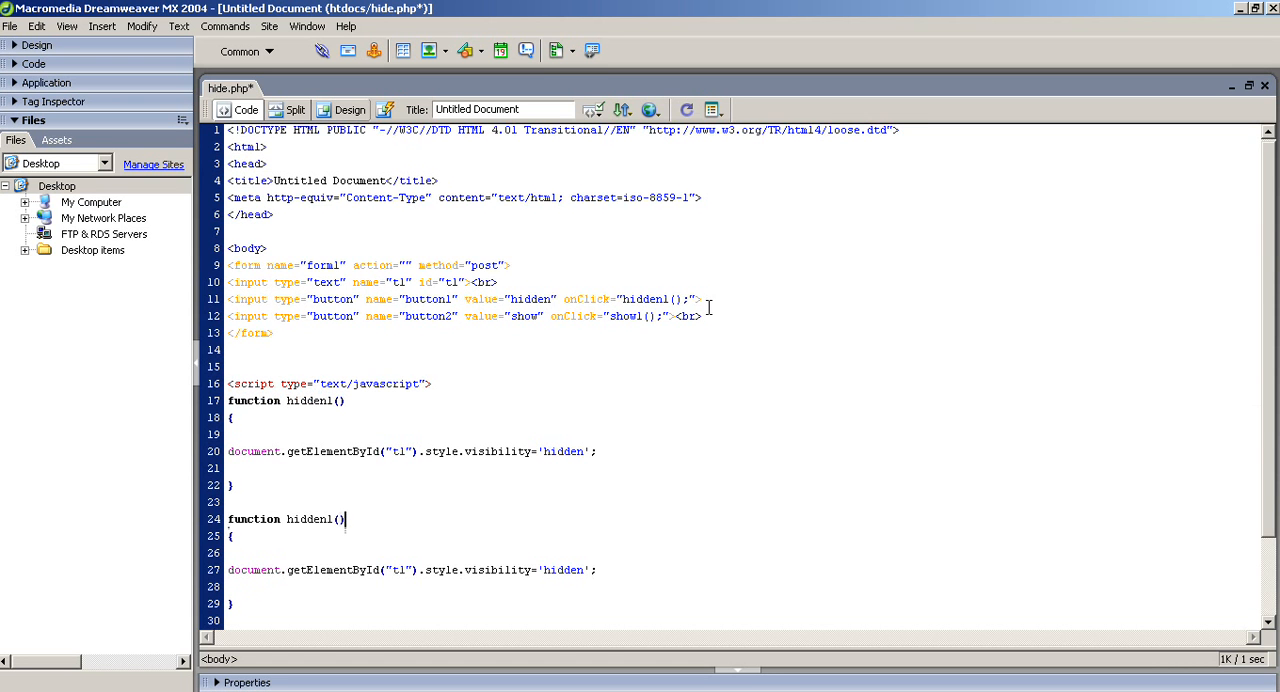
key(BackSpace)
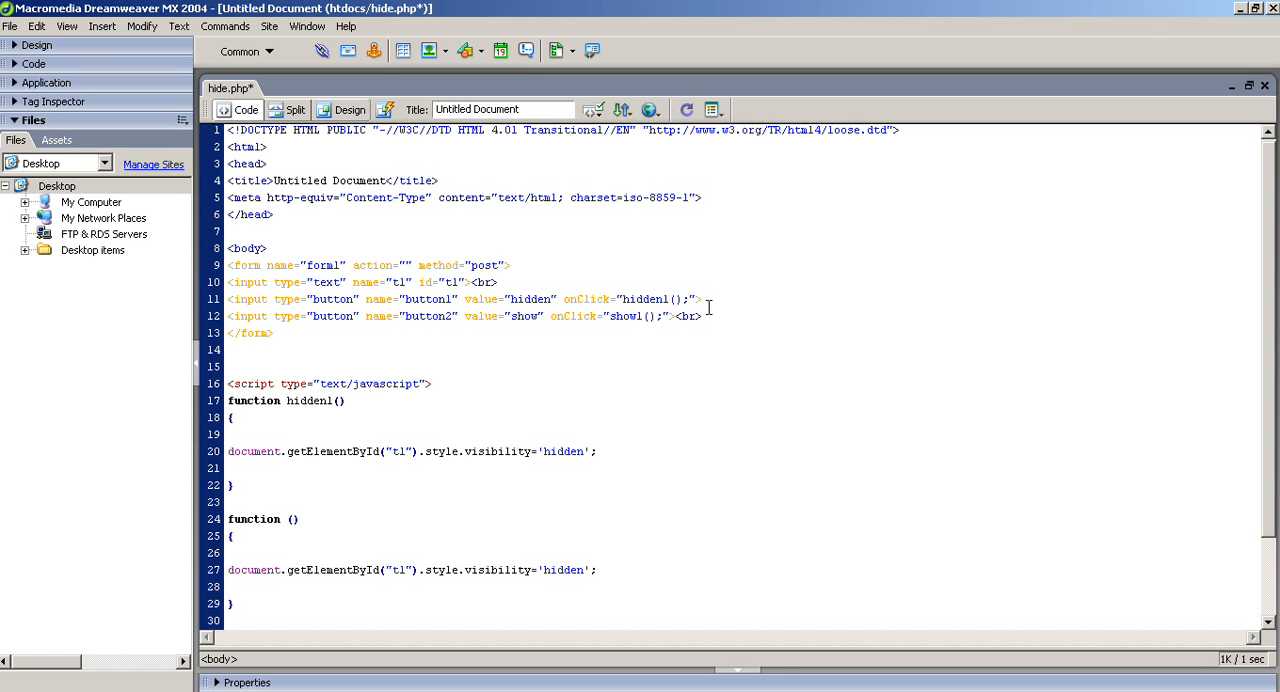
text(show1)
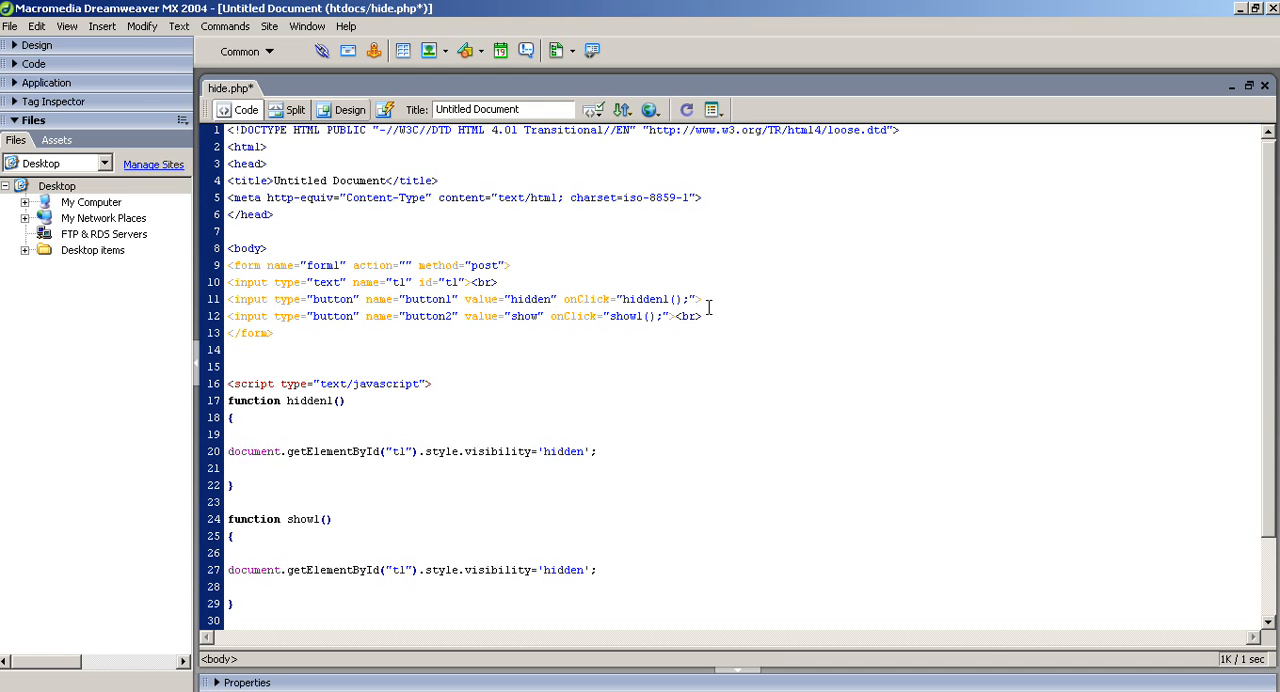
text(vi)
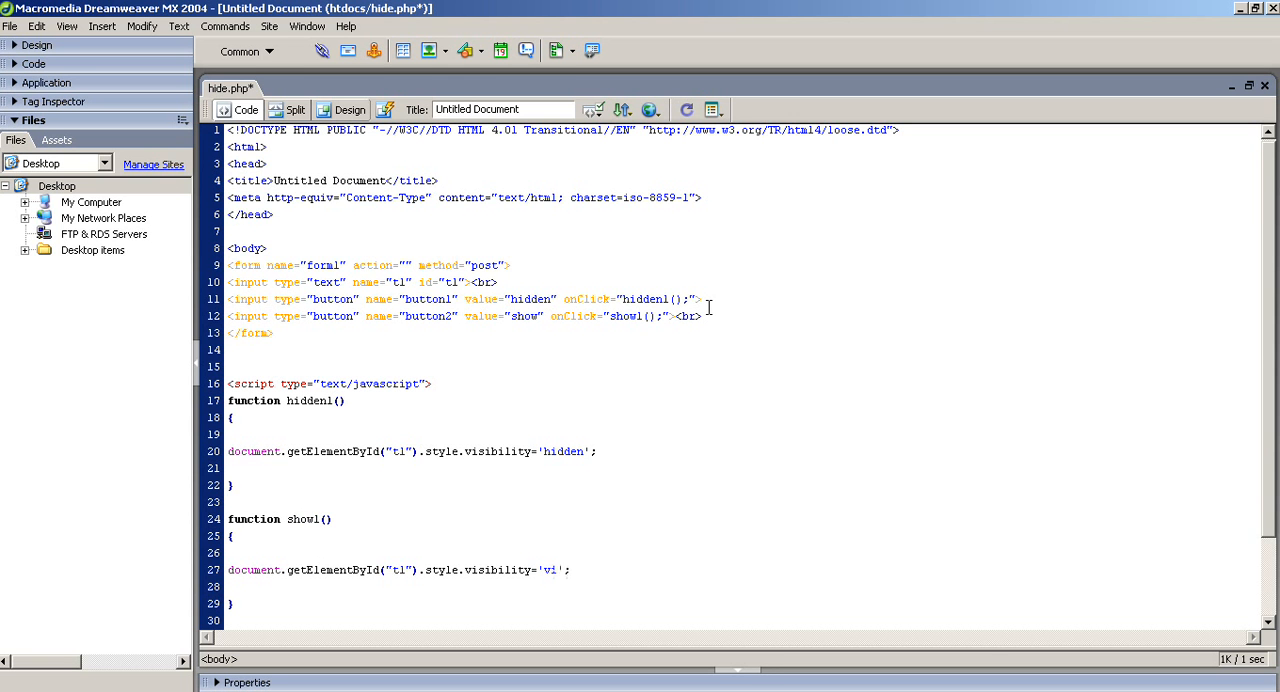
text(sible)
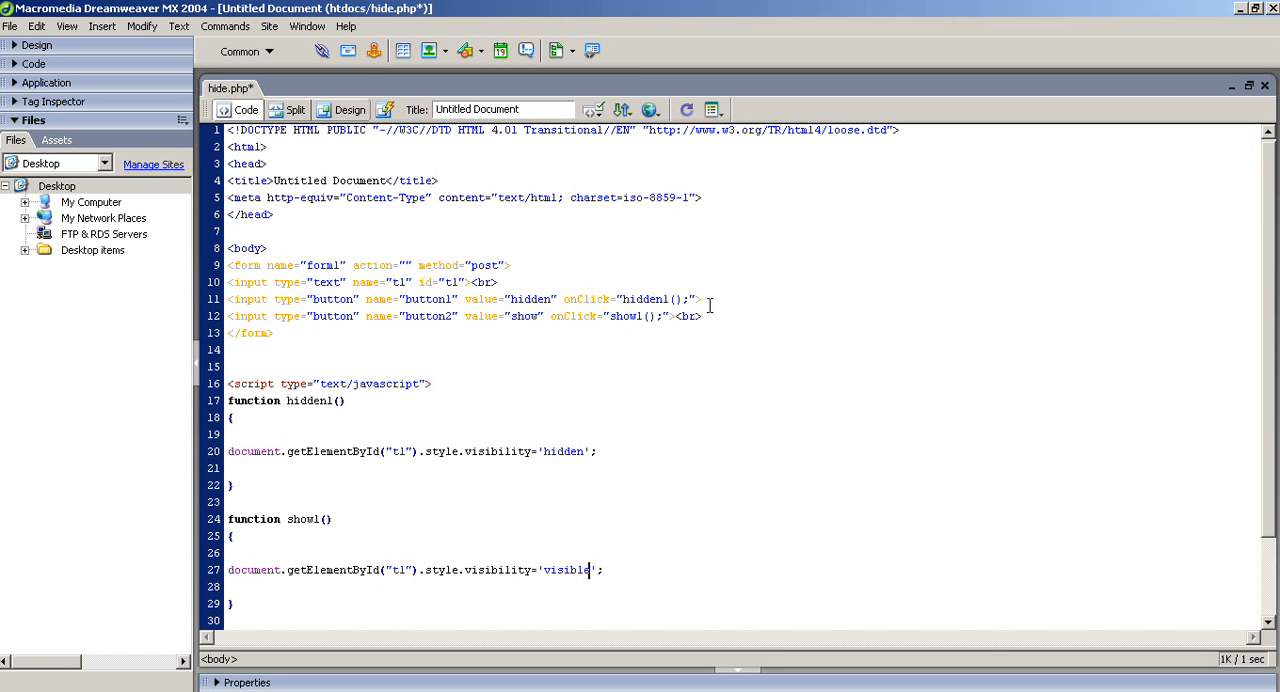
key(ctrl+s)
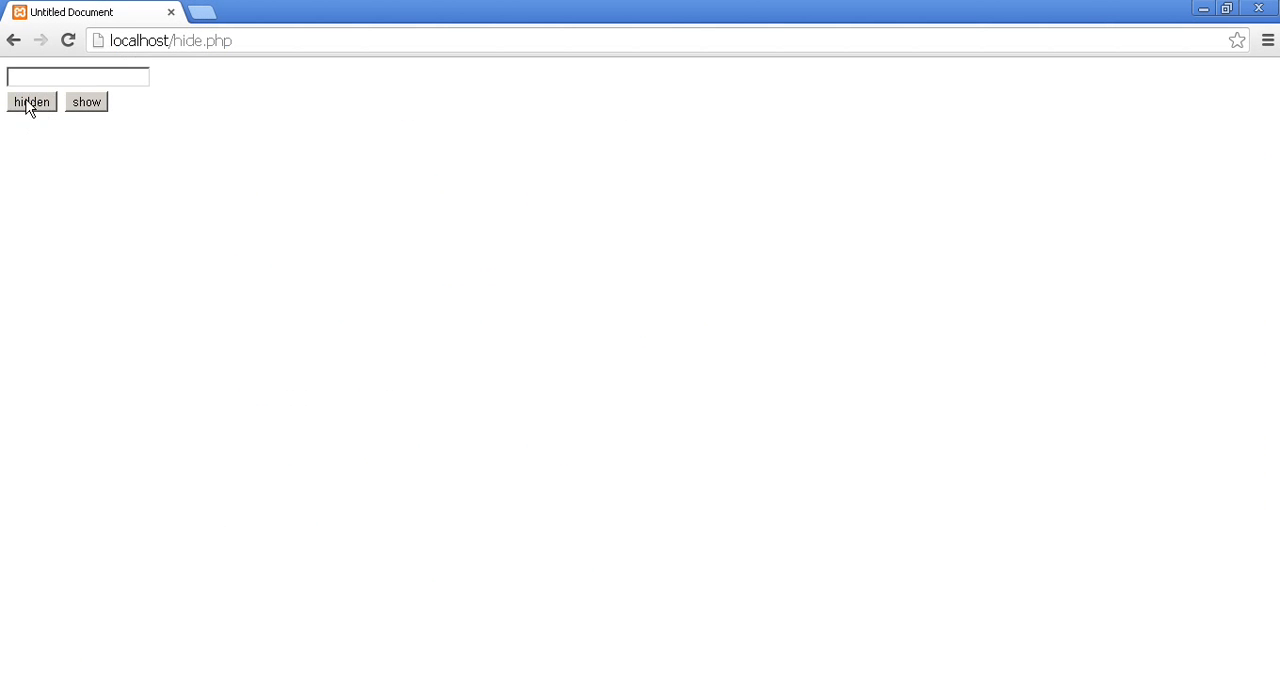
mouse_move(43, 110)
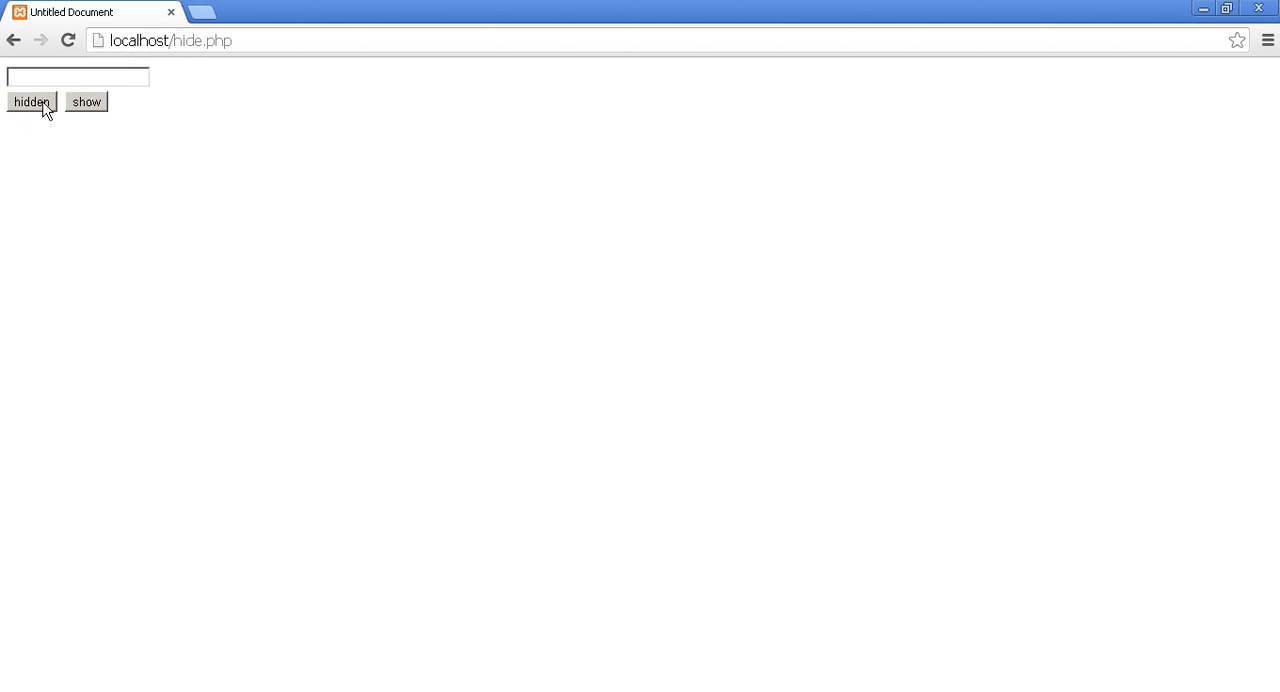